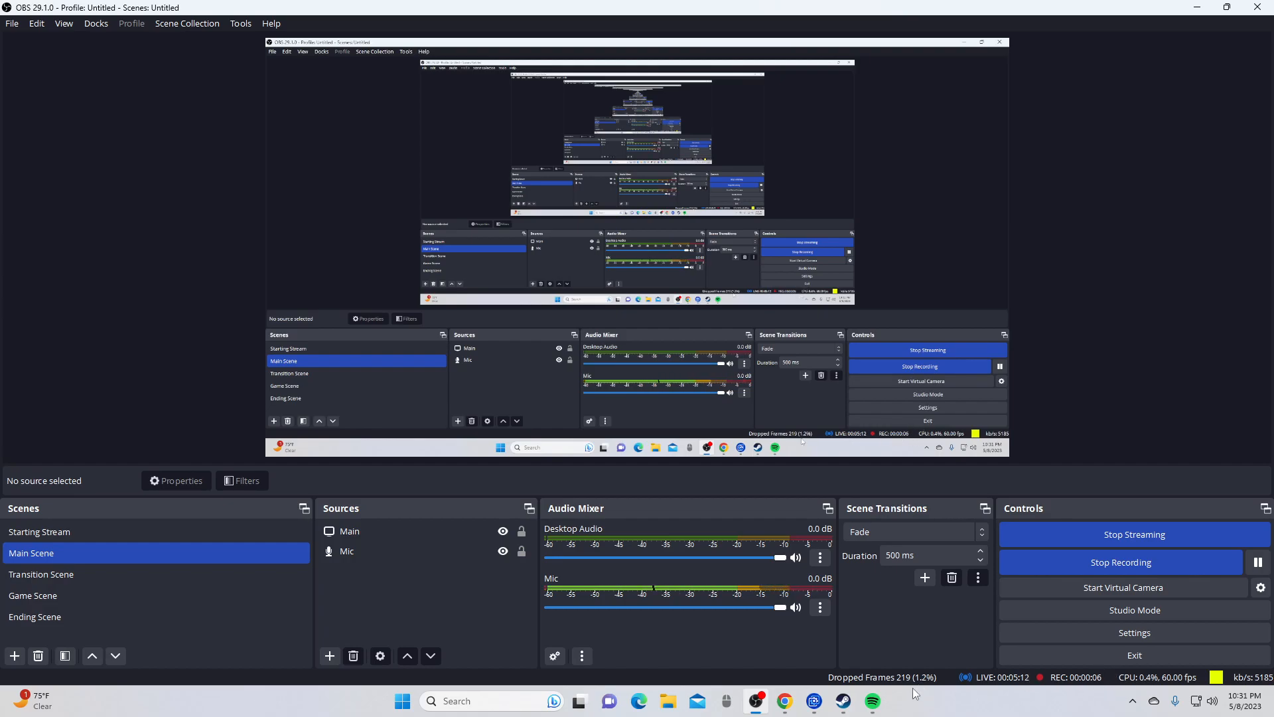
mouse_move(759, 701)
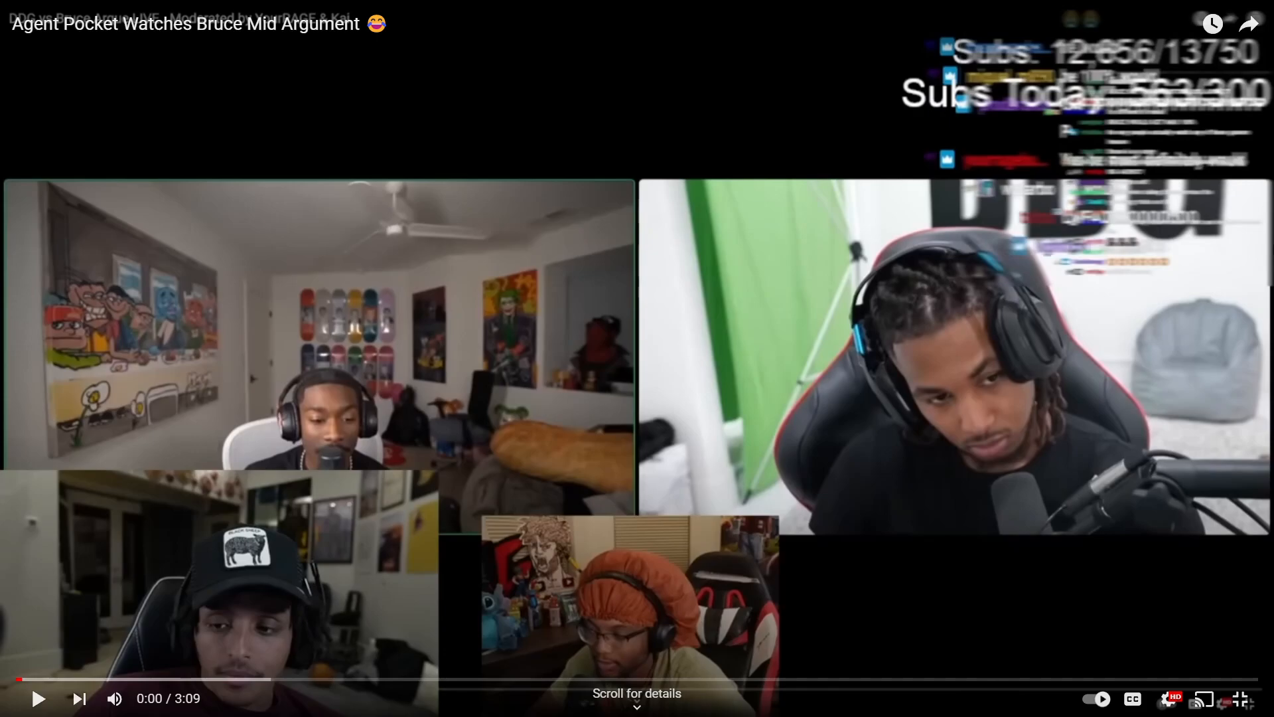
left_click(37, 698)
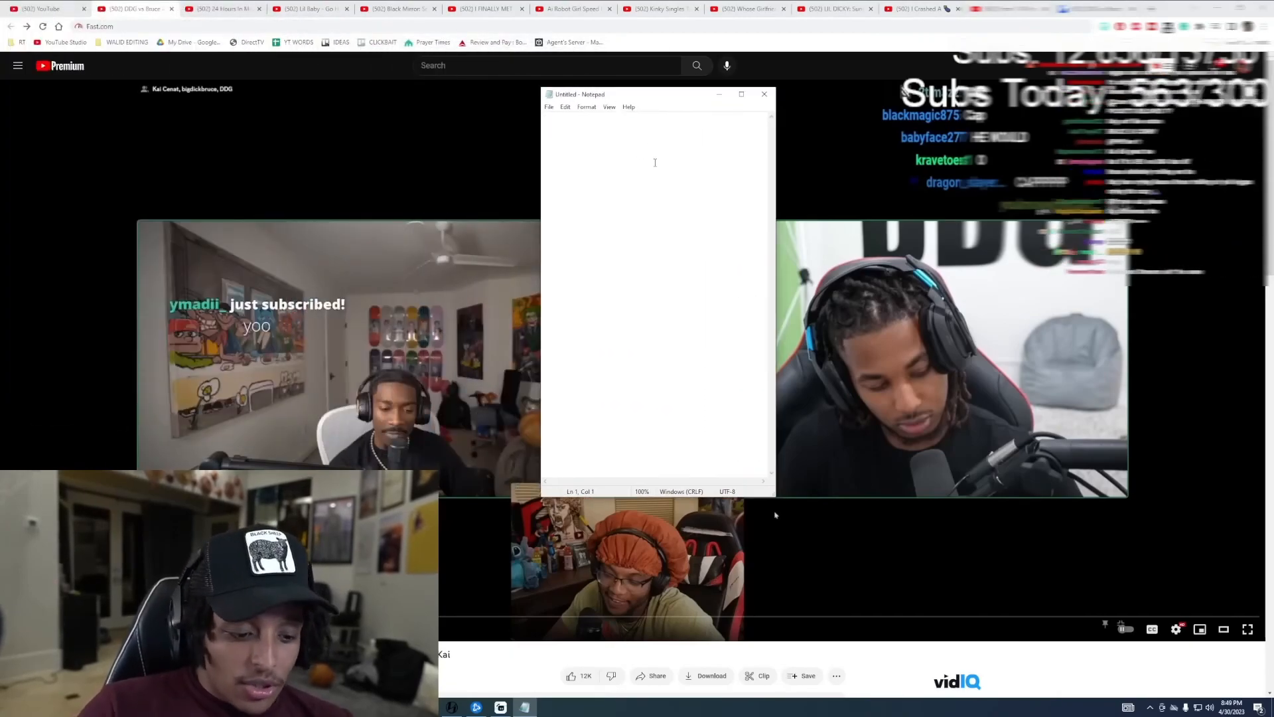
Step: Write the line "30,000 = $75k", removing a stray X after 30,000
type("30,0")
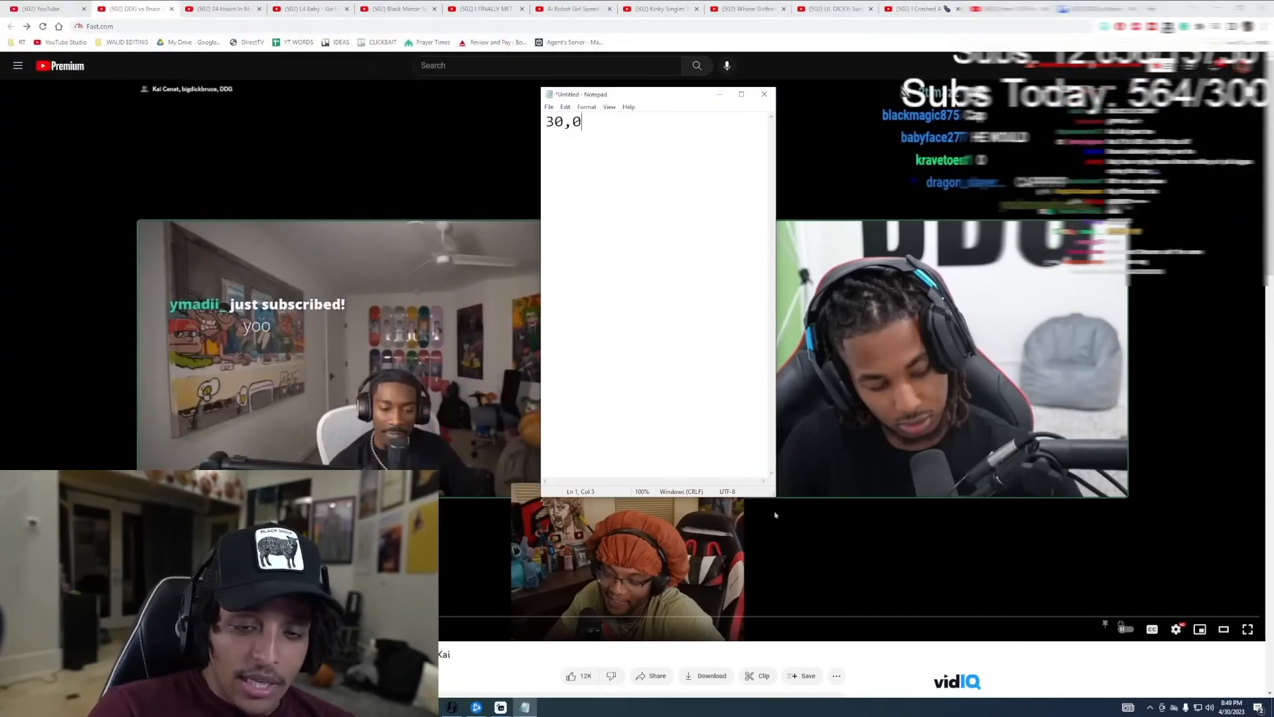
type("00 X")
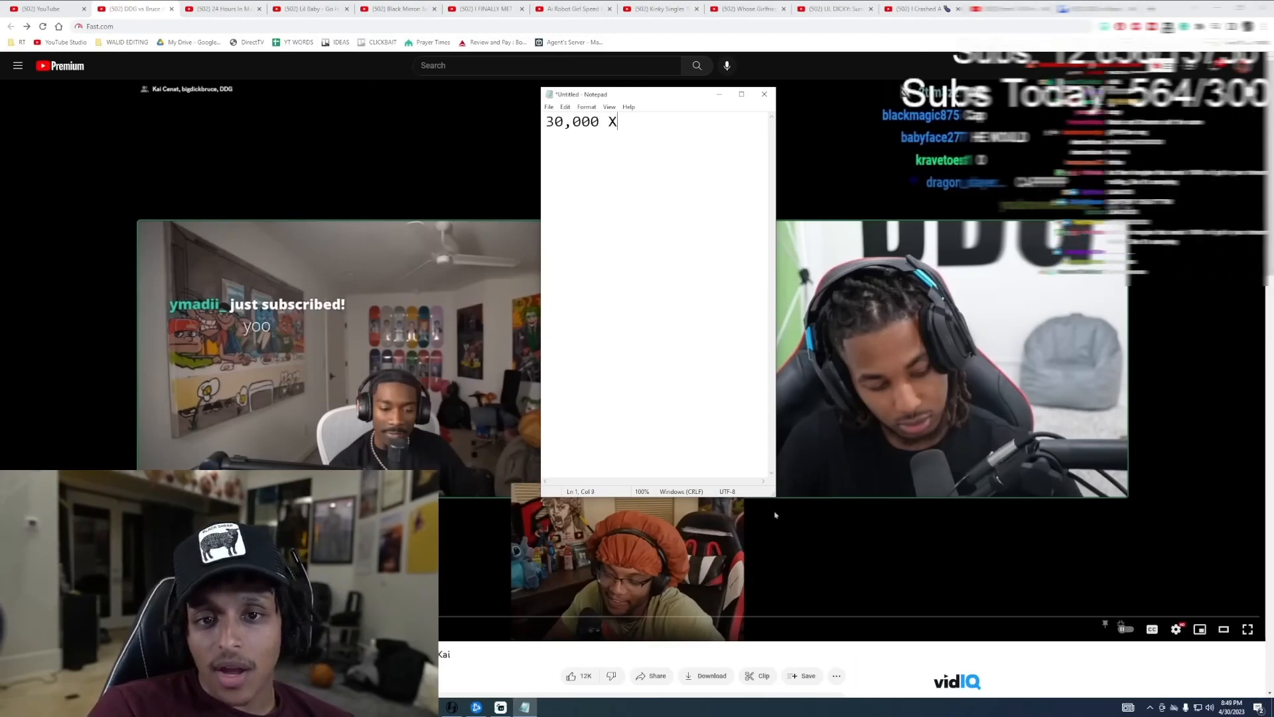
key("Backspace")
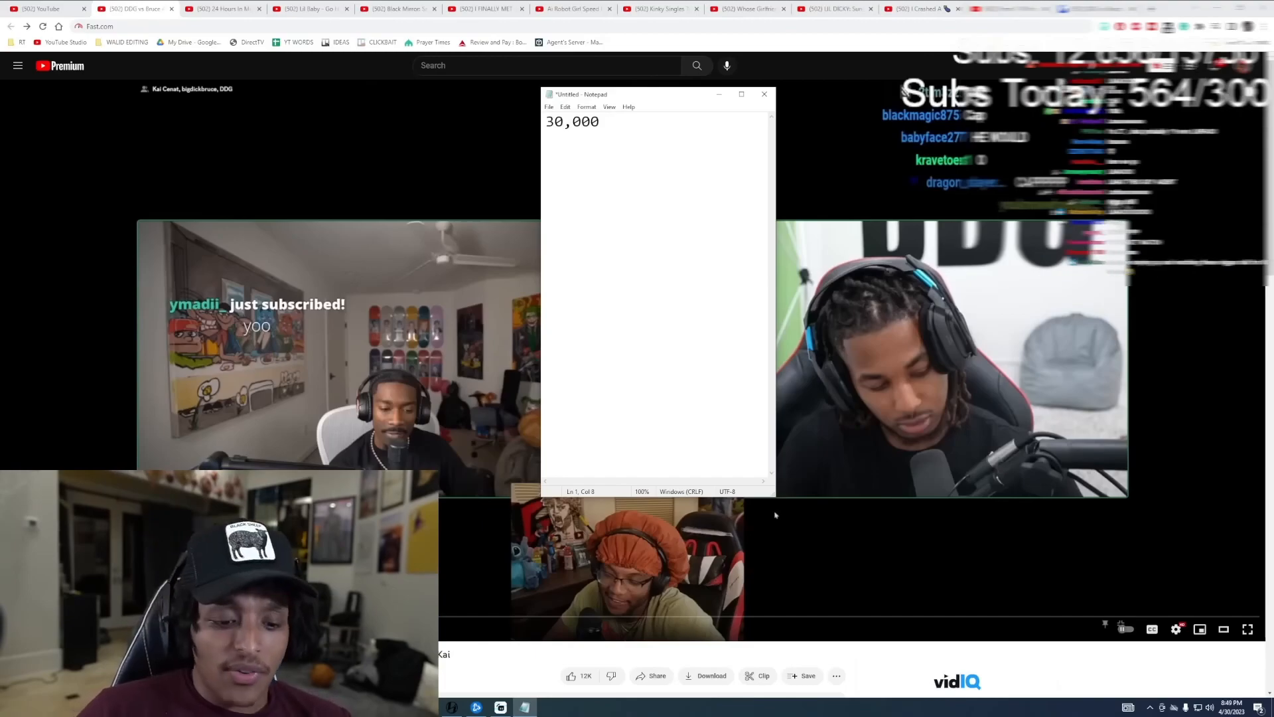
type("=")
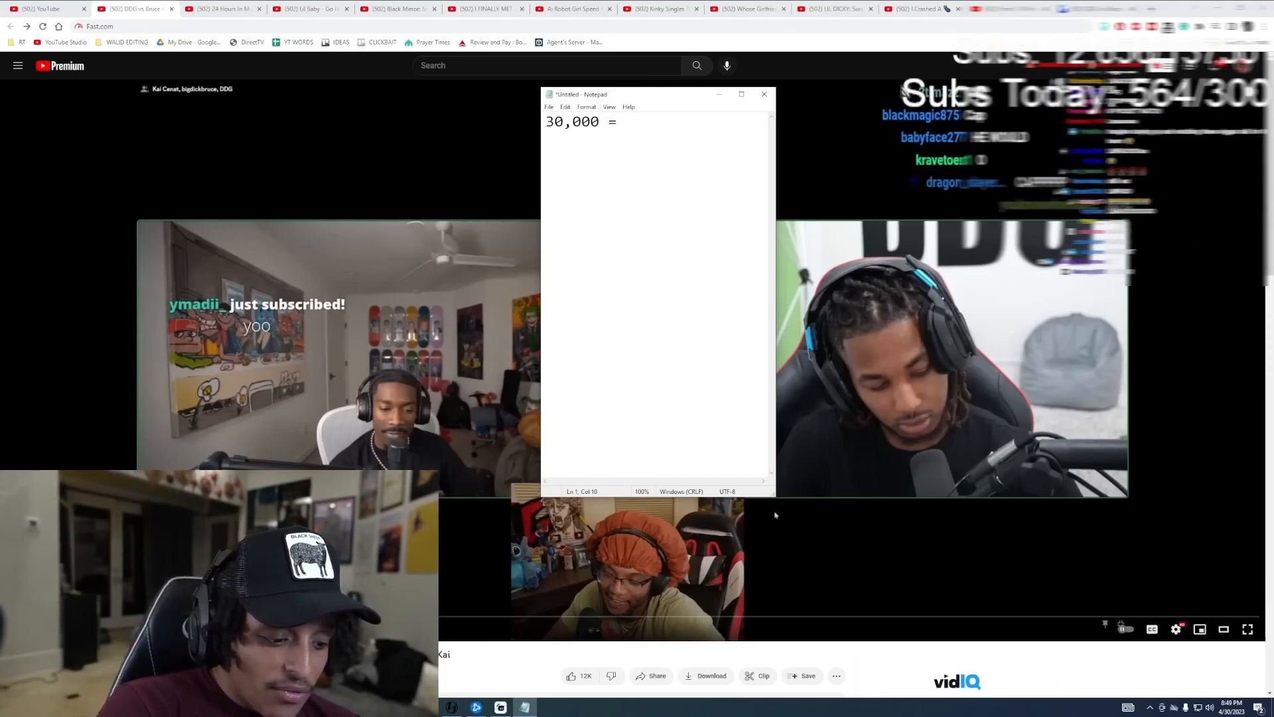
type("$75k")
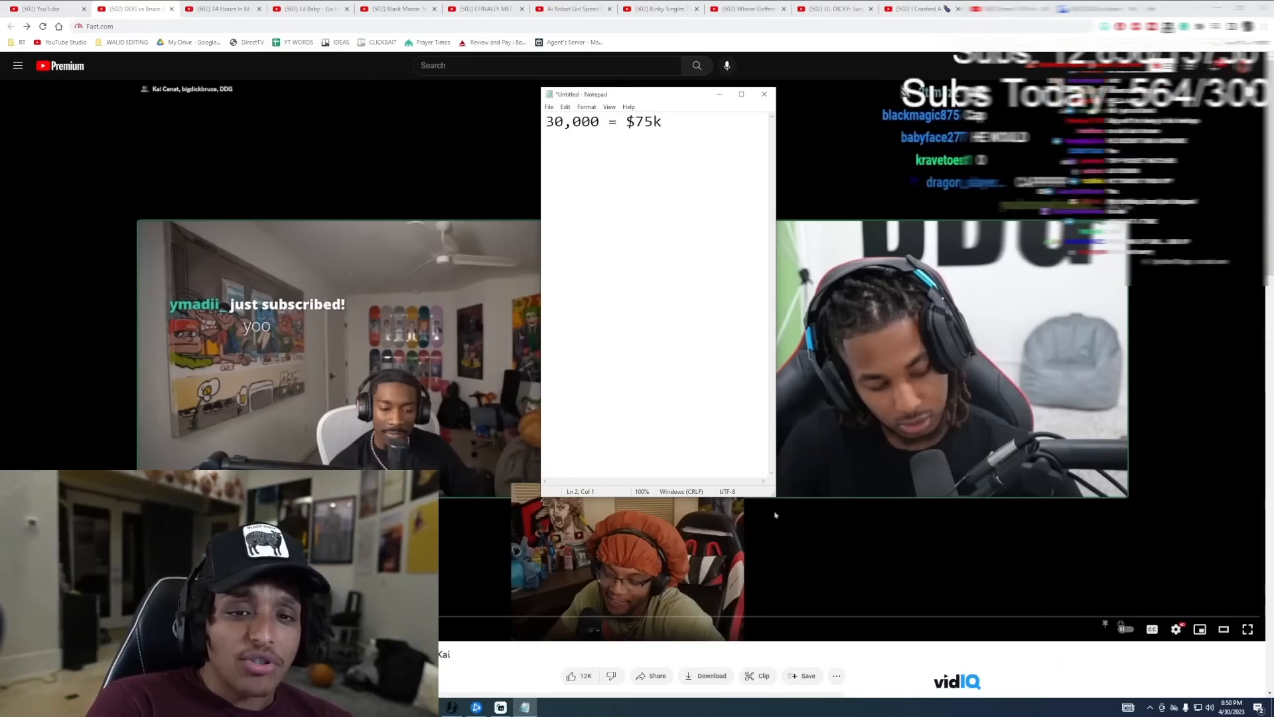
Step: Write "LOTS OF ADS, FEW STREAMS = $60k", shortening $60,000 to $60k, then leave a blank line
type("LOTS OF ADS")
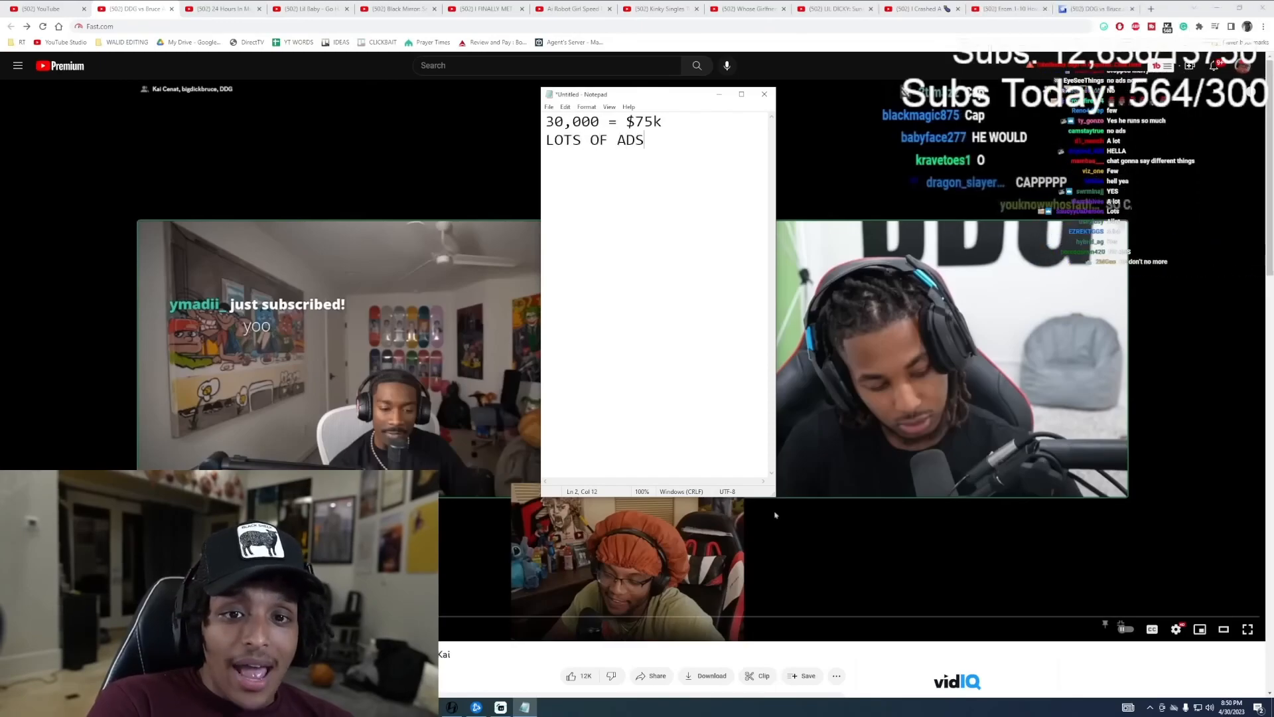
type(", FEW STREAMS")
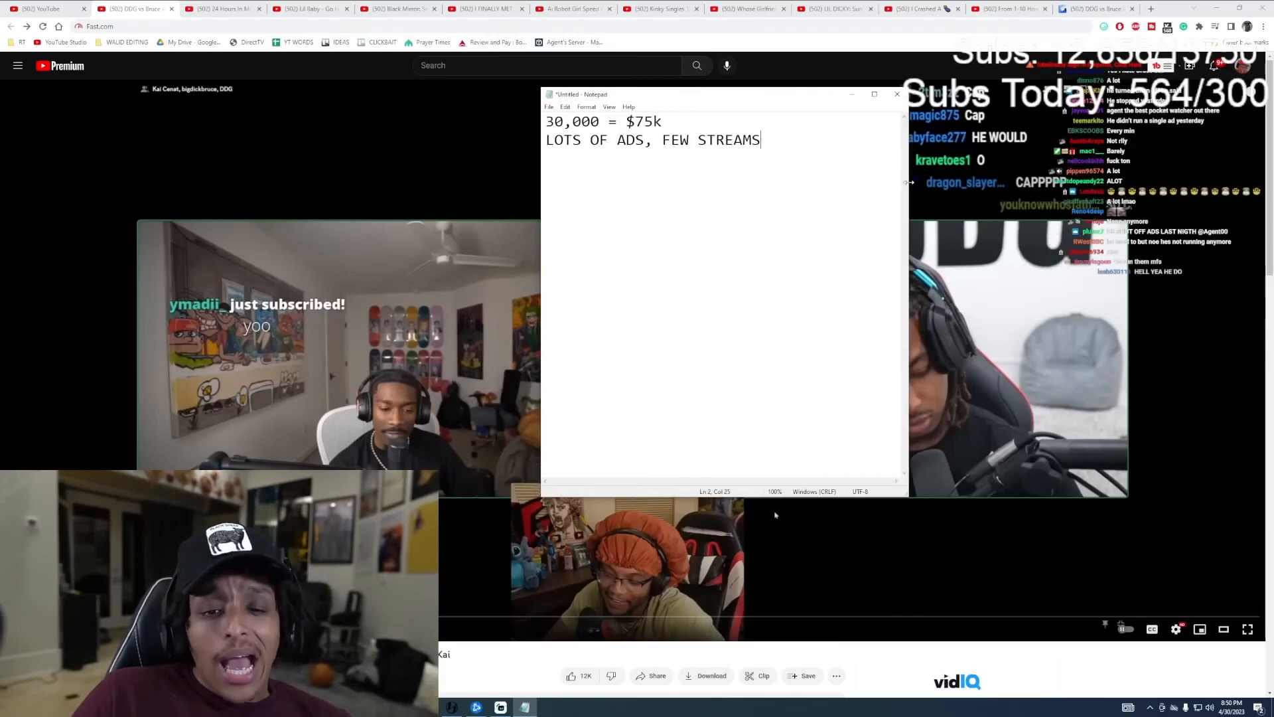
type("=")
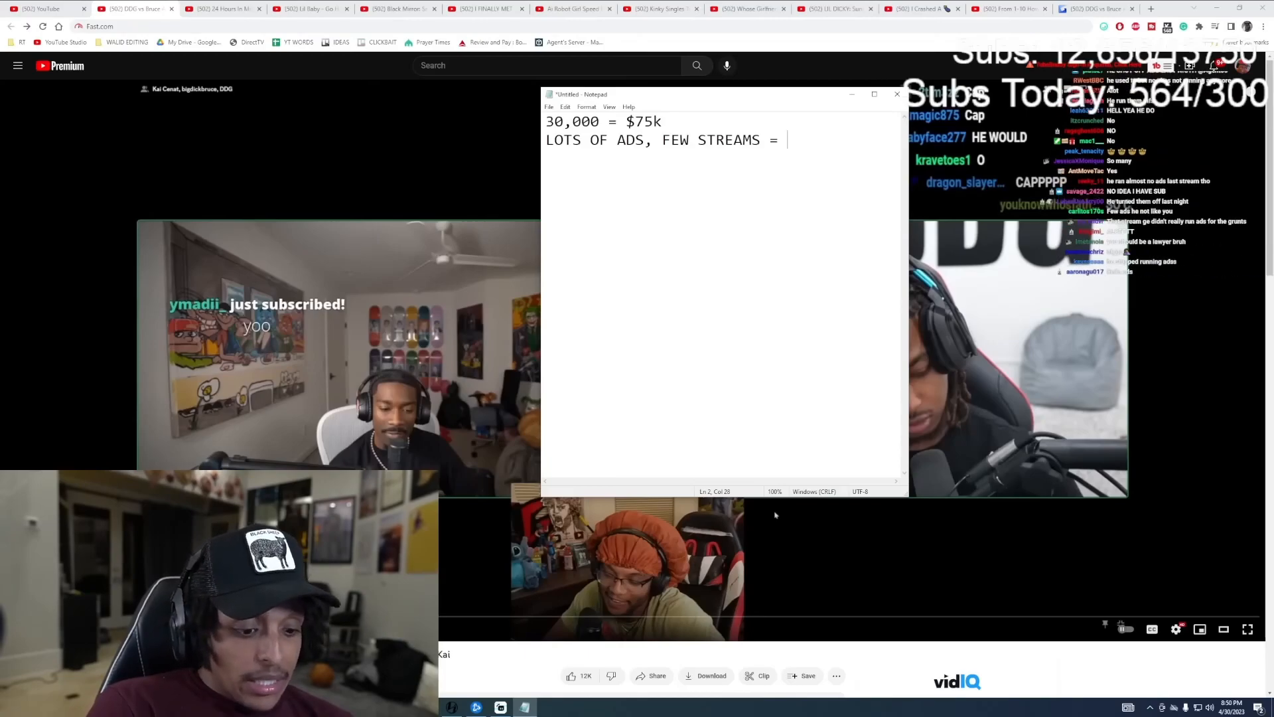
type("60,")
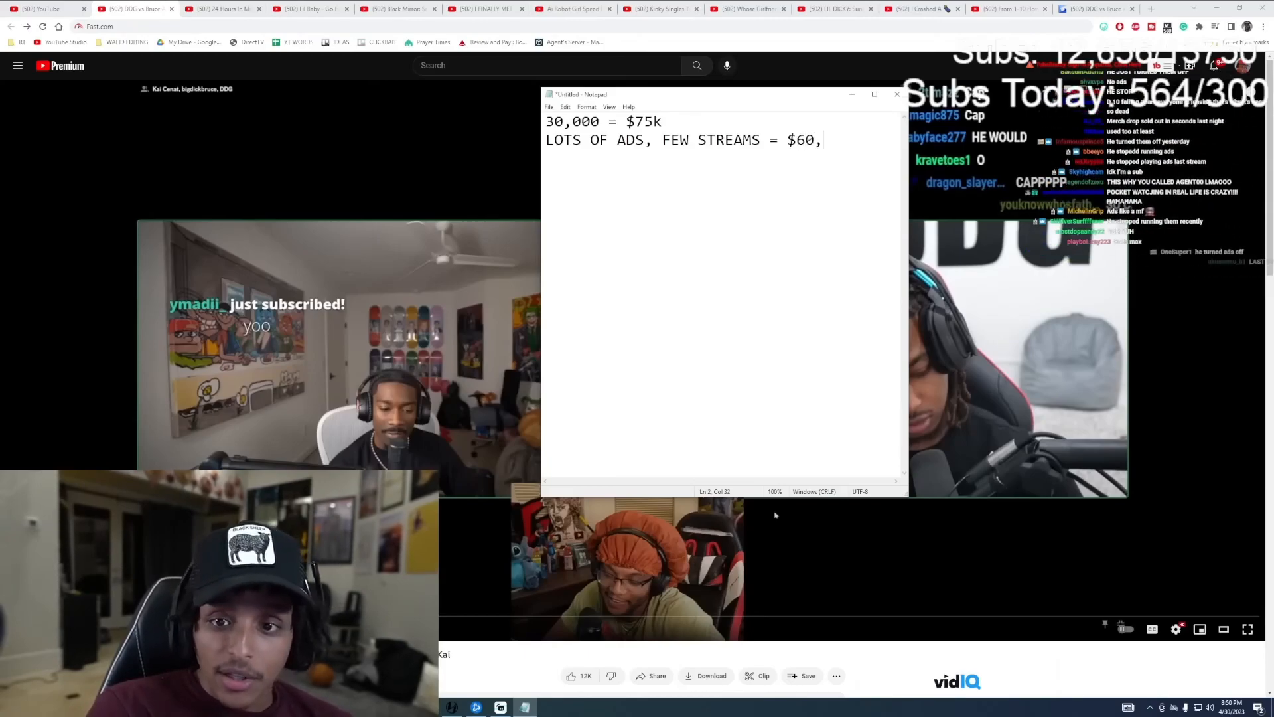
type("000")
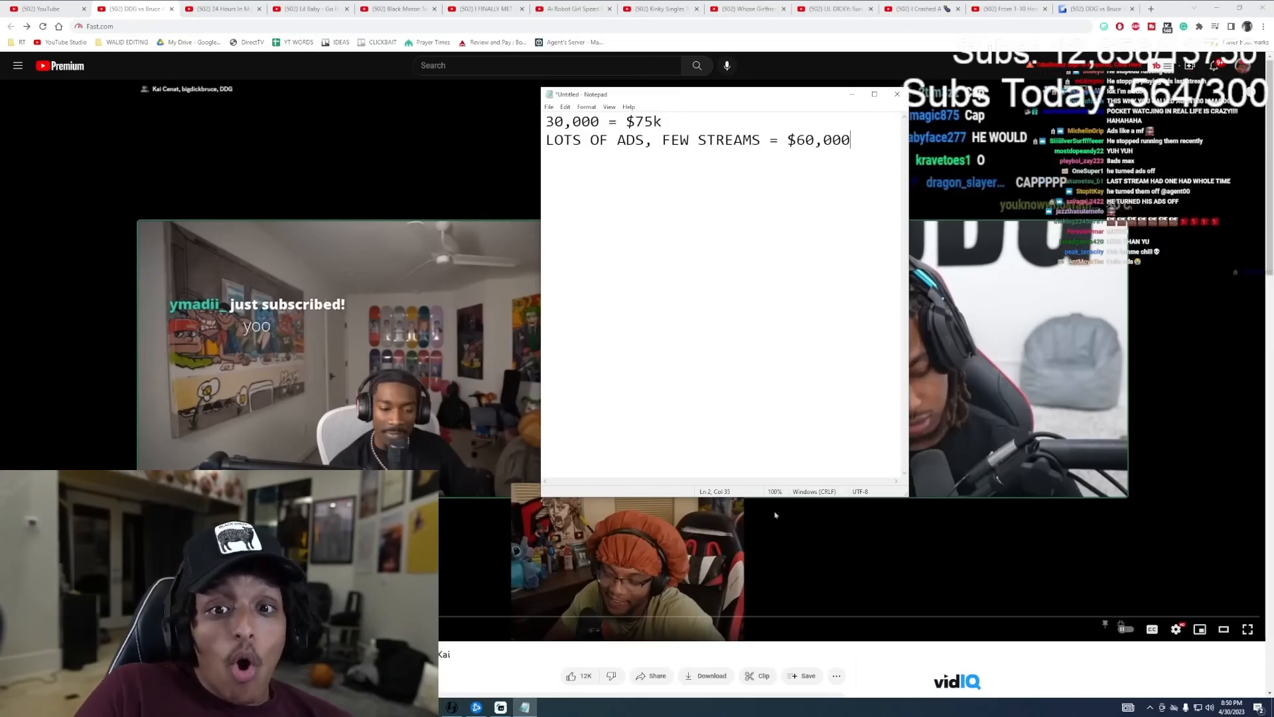
key("Backspace")
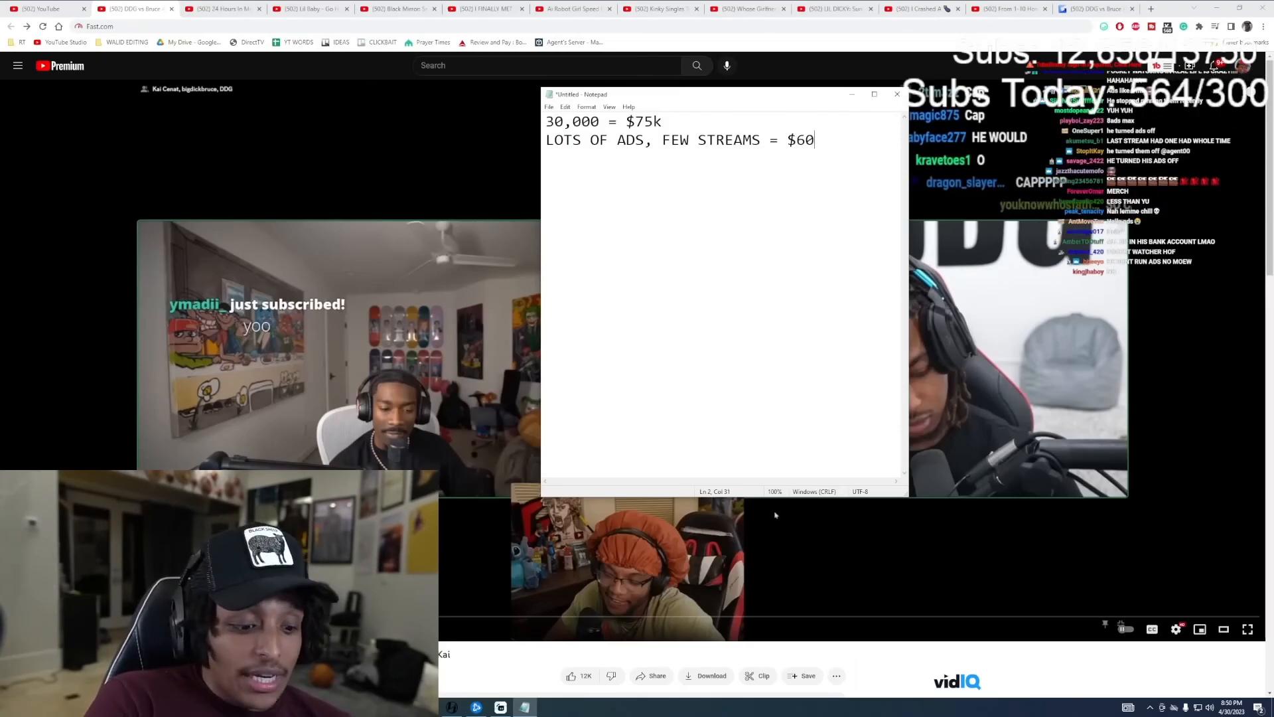
type("k")
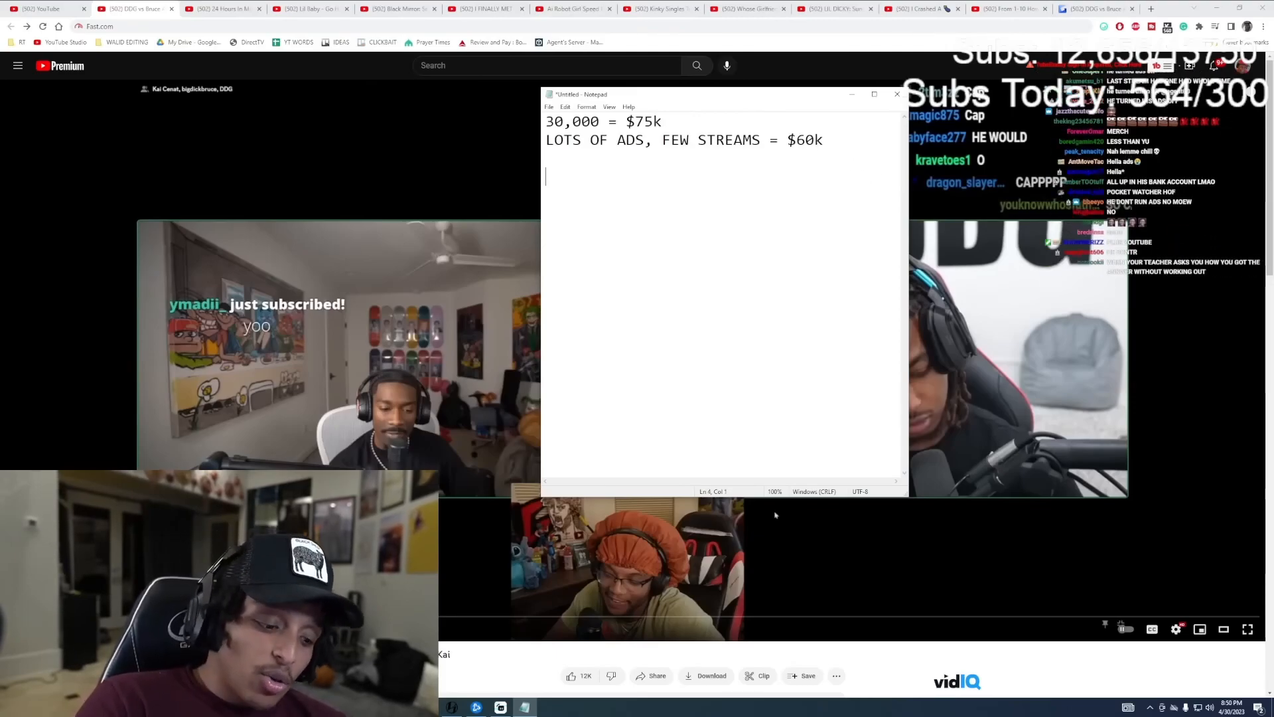
Step: Write the income-sources line "brands, IG, Youtube" and start a new line
type("brands,")
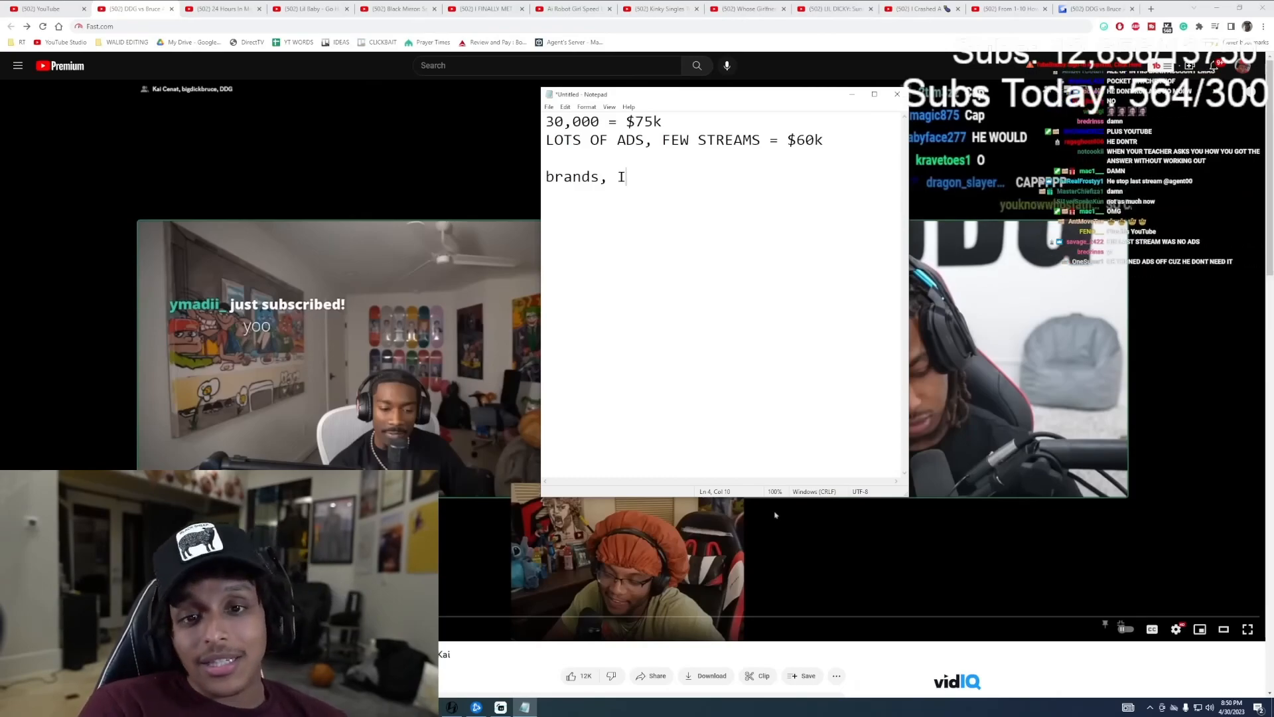
type("IG, Youtu")
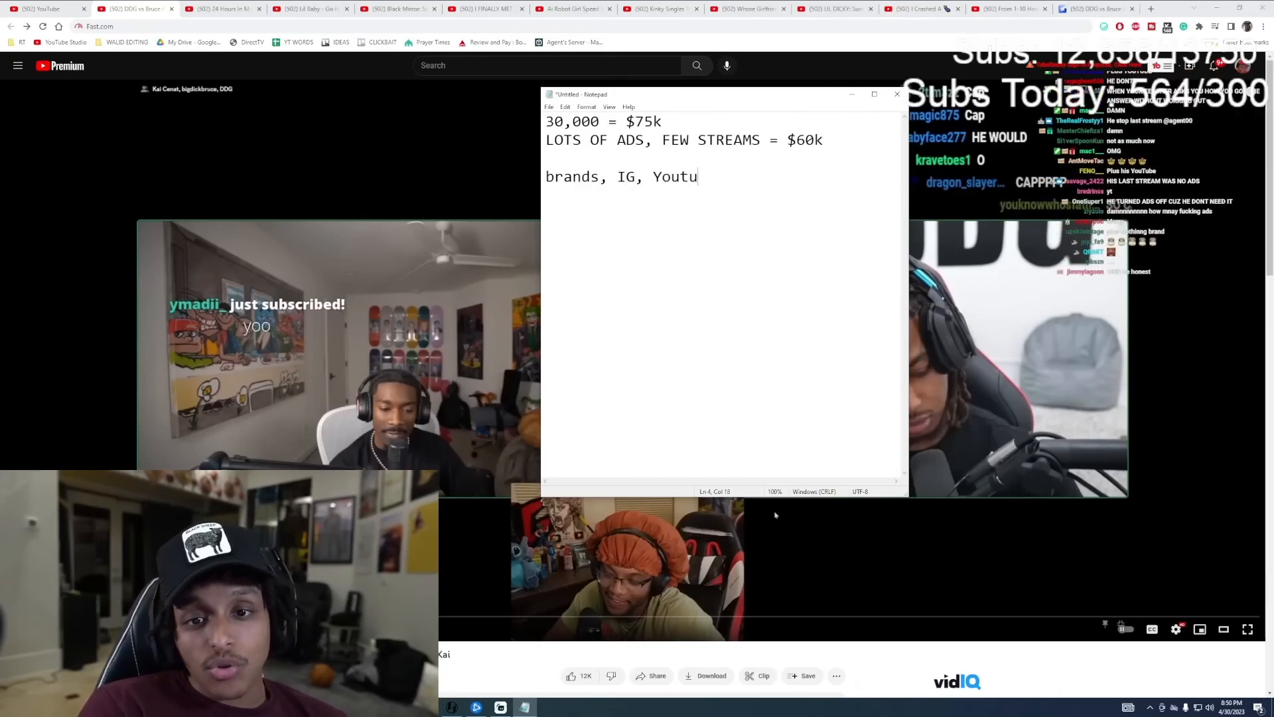
type("be")
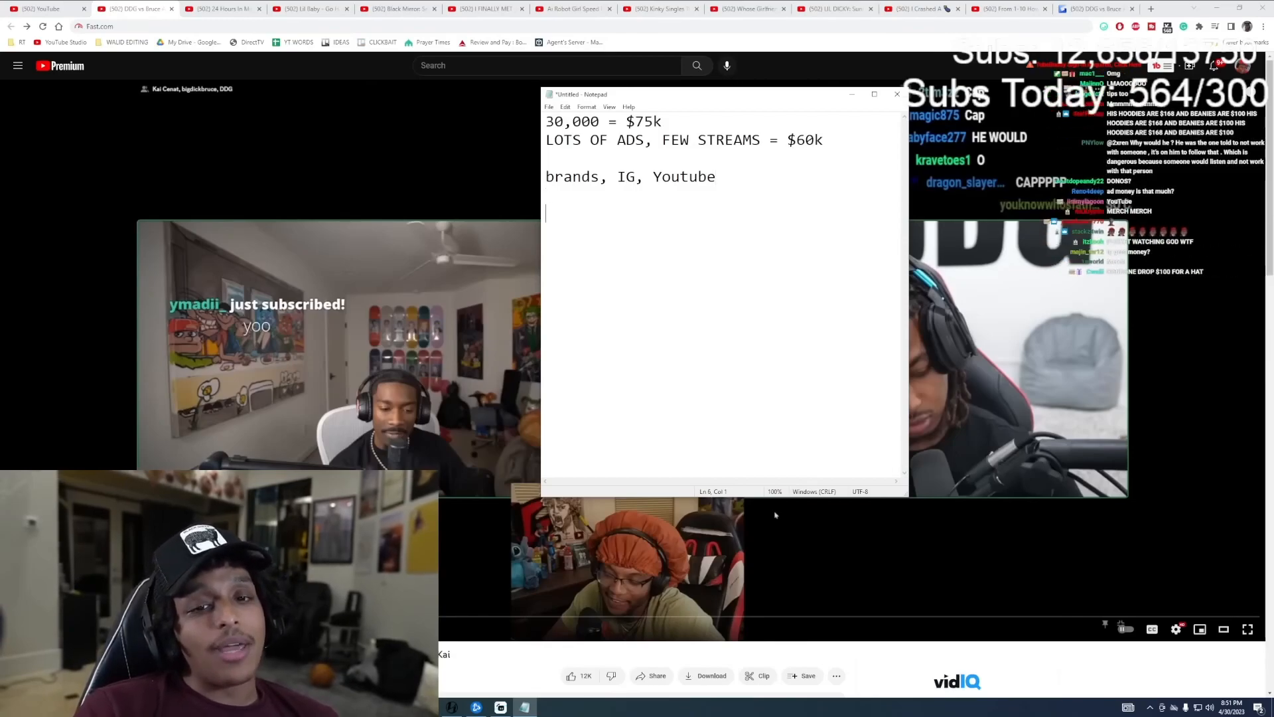
Step: Write the monthly figures $200k/month and $350k/month on separate lines, fixing a mistyped 3
type("$")
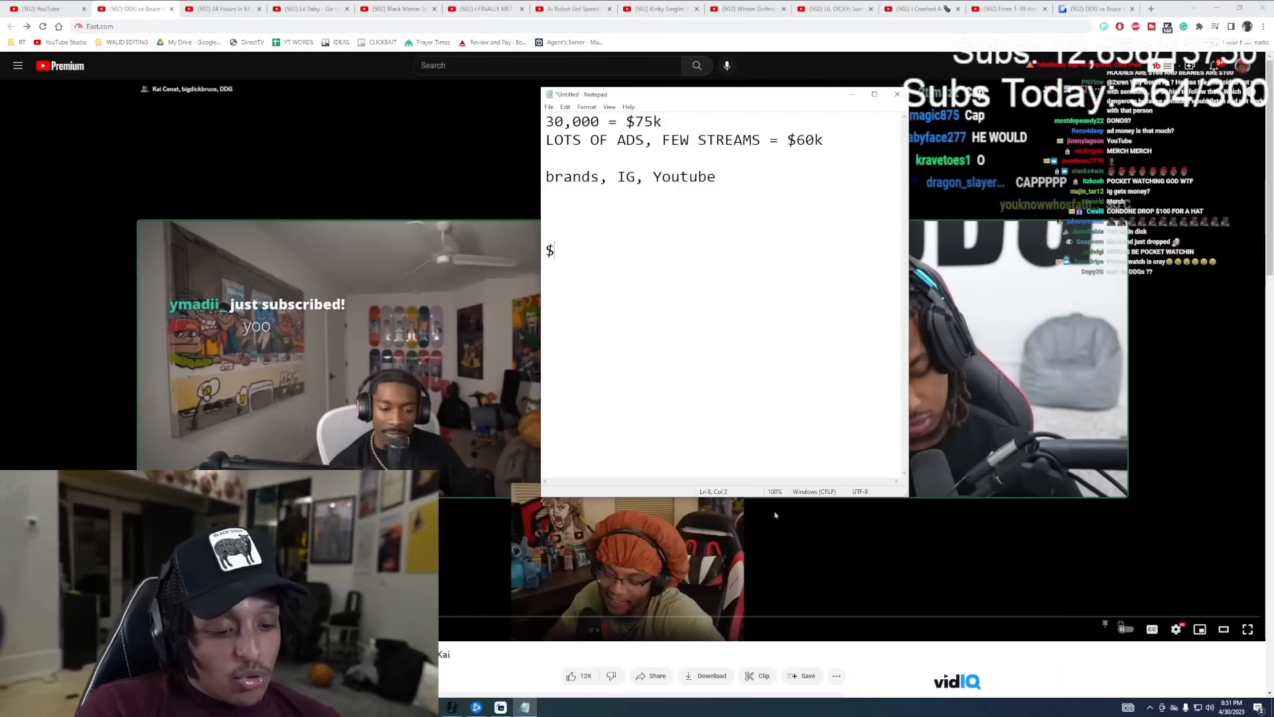
type("200k/mon")
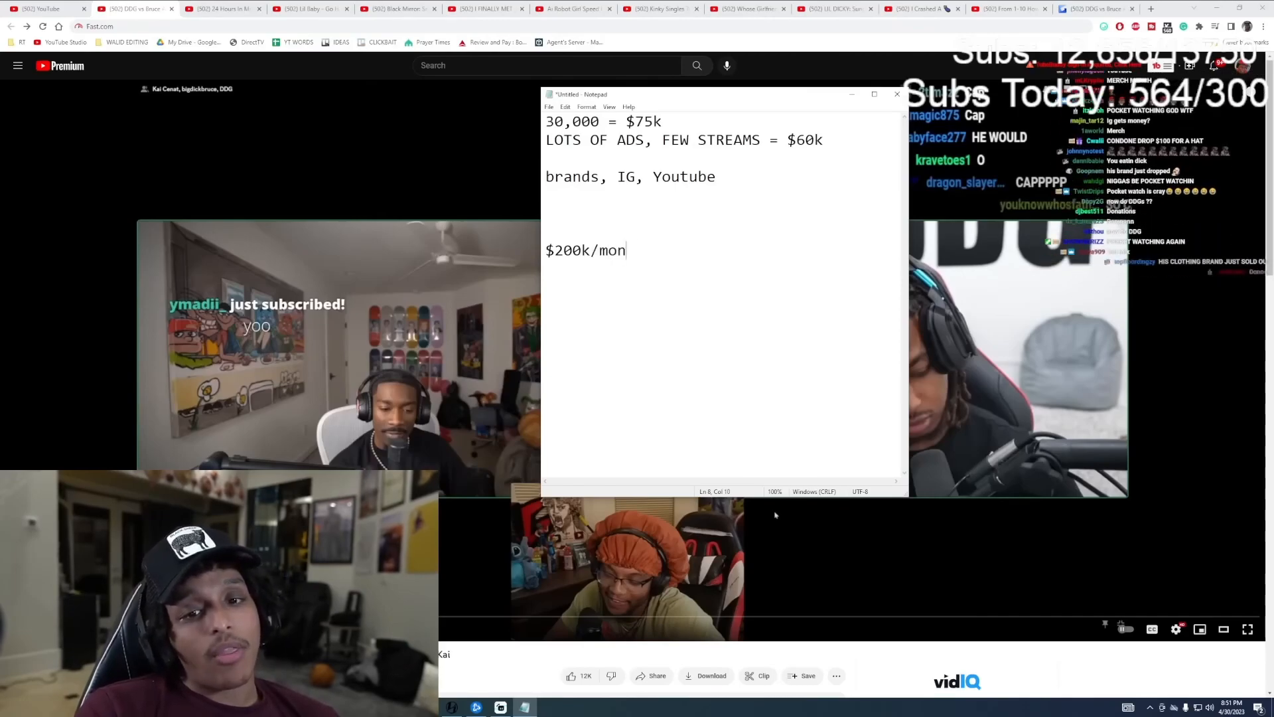
type("th")
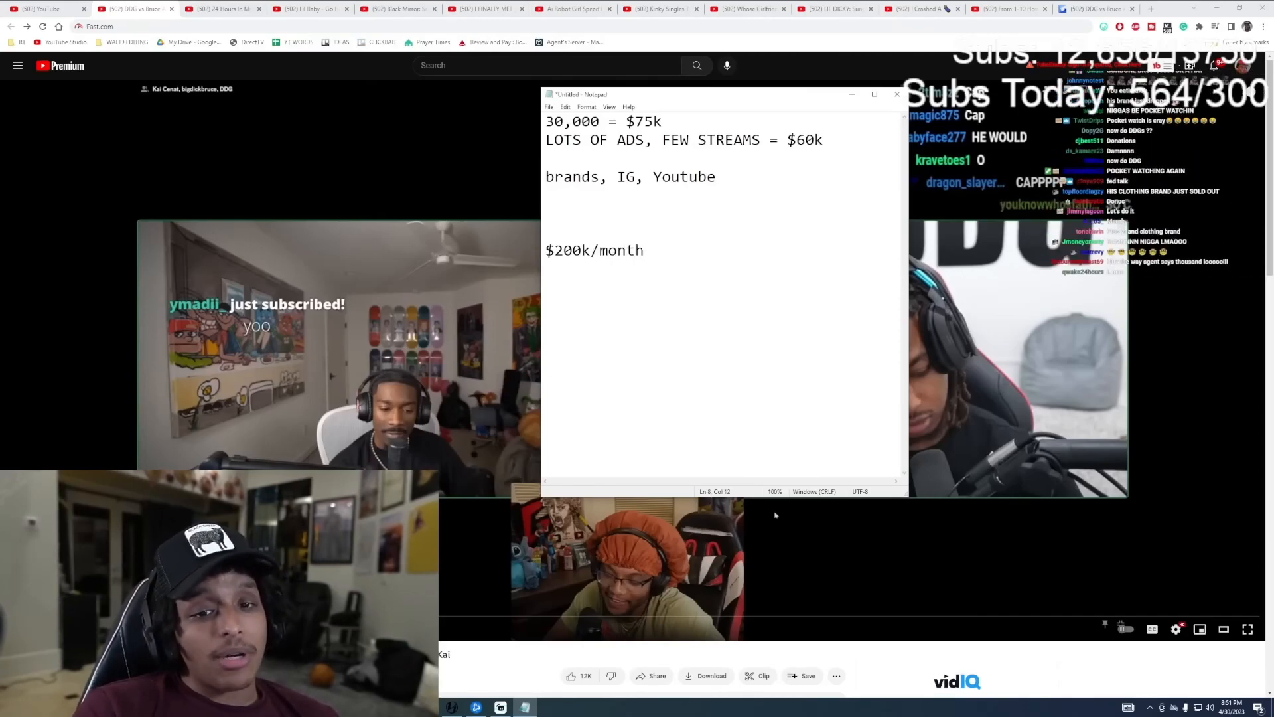
type("3")
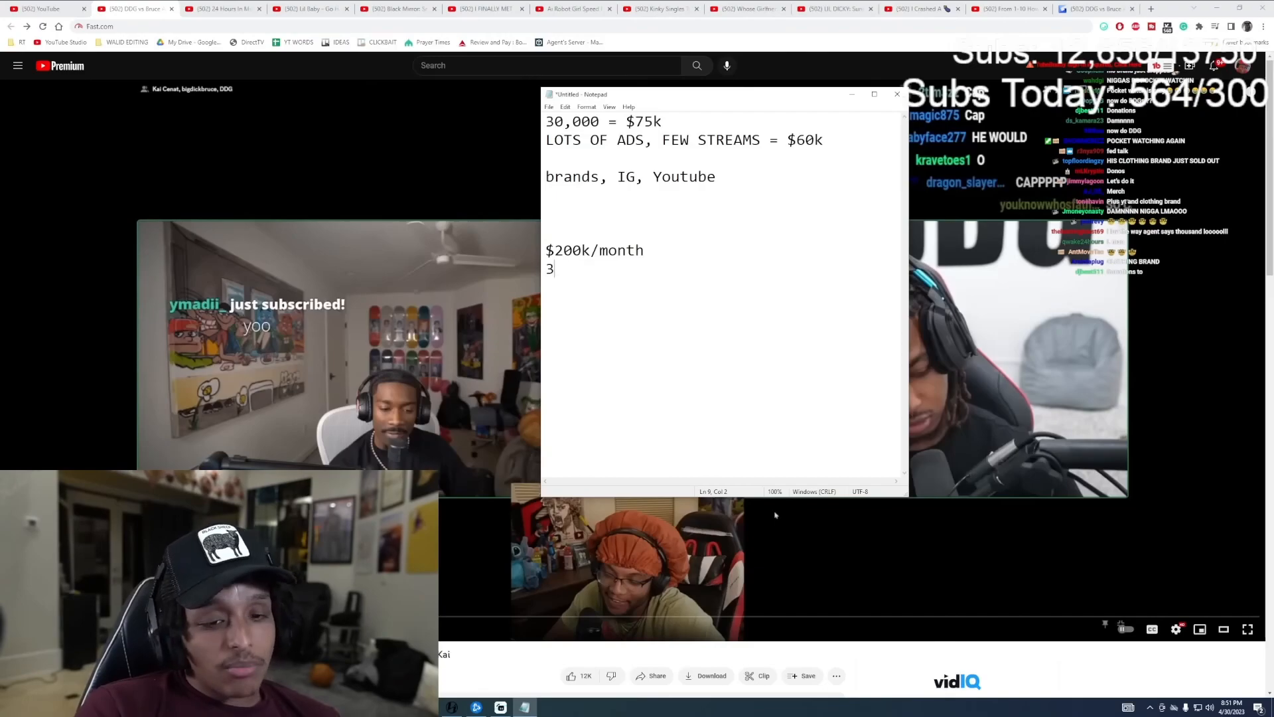
key("Backspace")
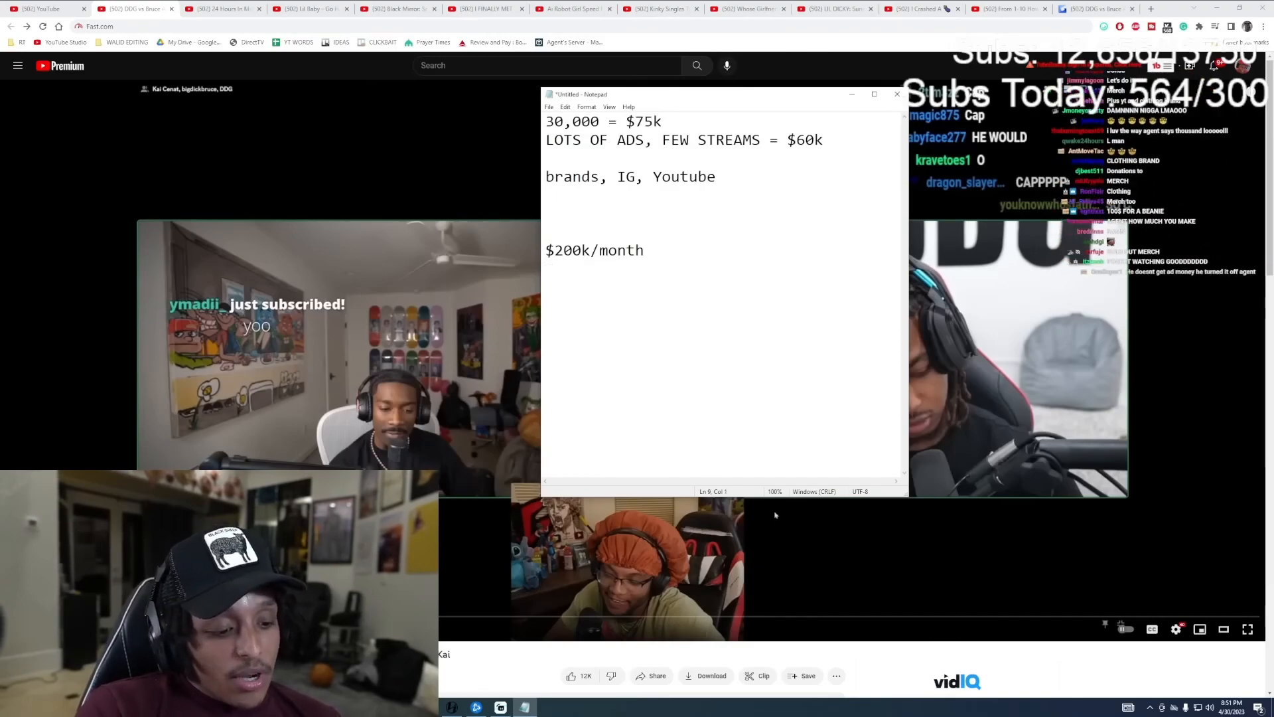
type("$350,")
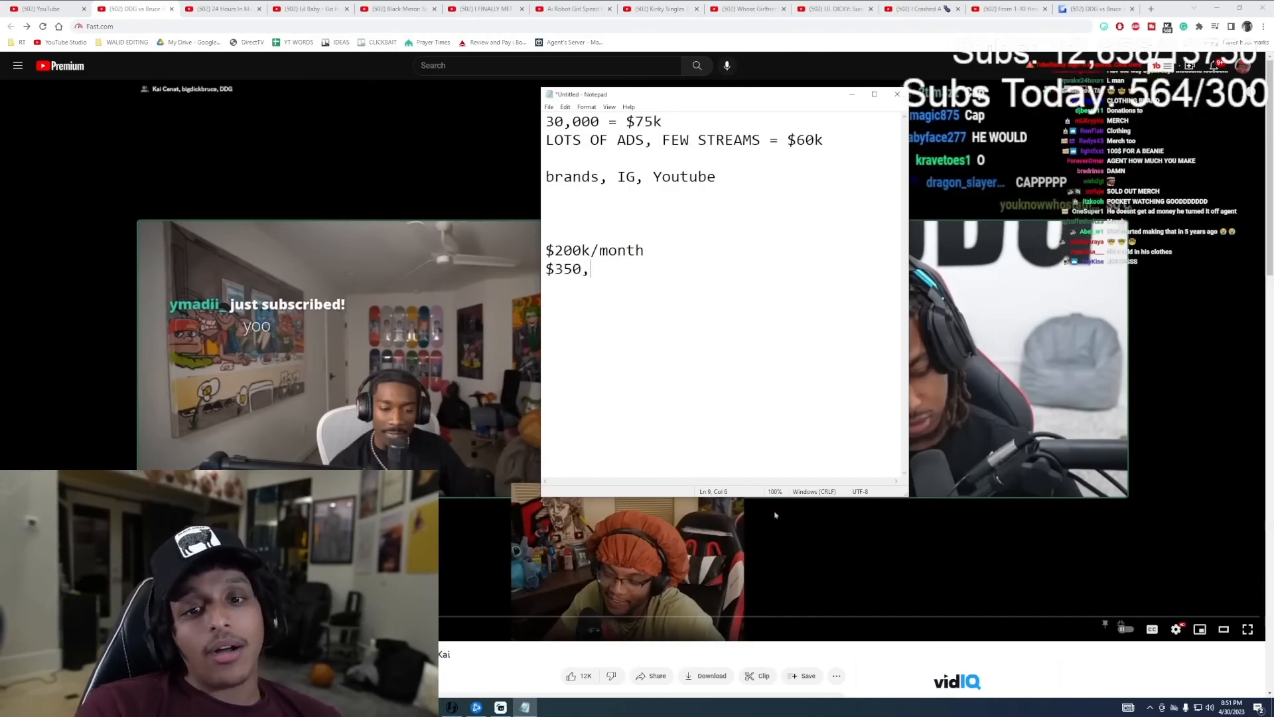
type("k/mo")
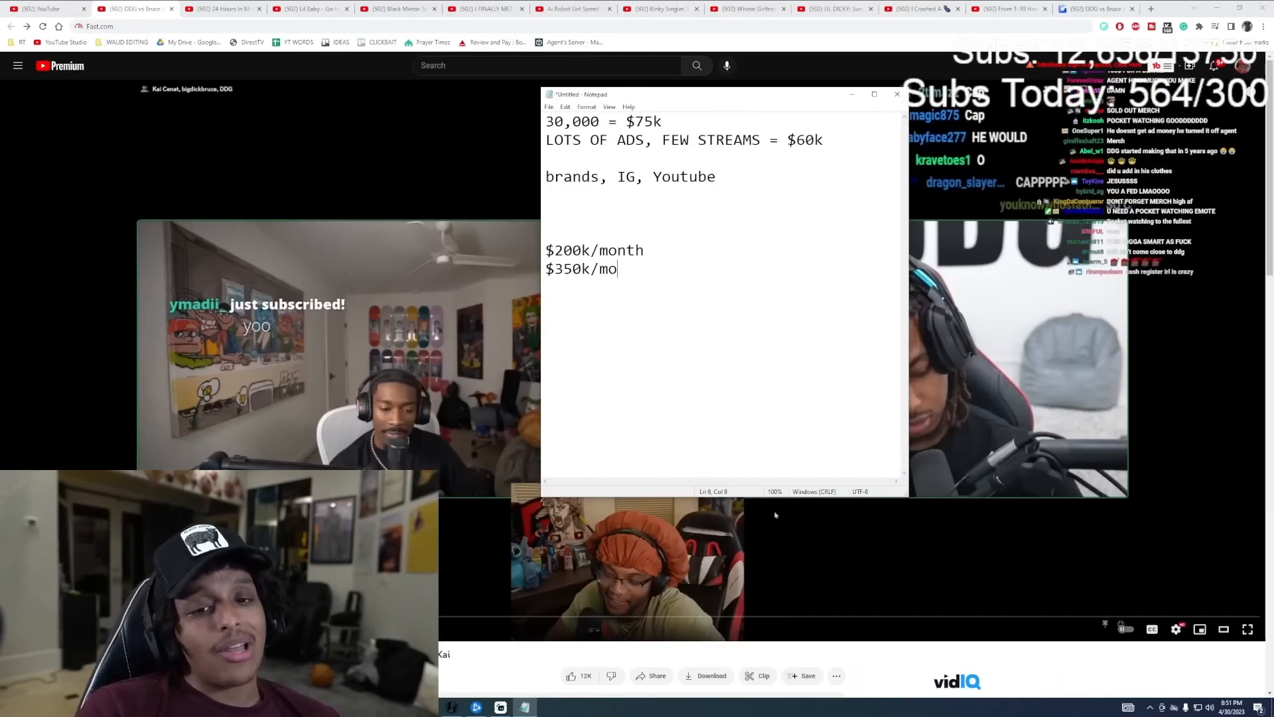
type("nth")
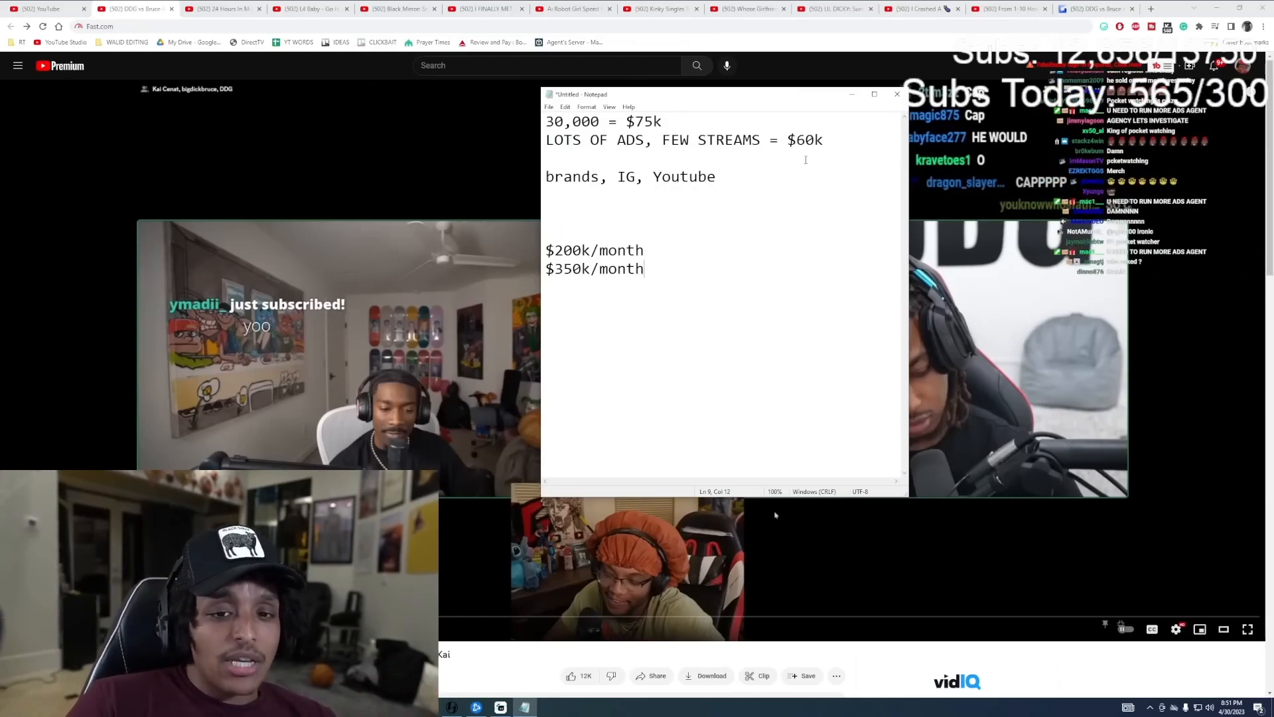
Step: Label the figures as little streams and lots streams, then add a 4.2M yearly total below
type("-")
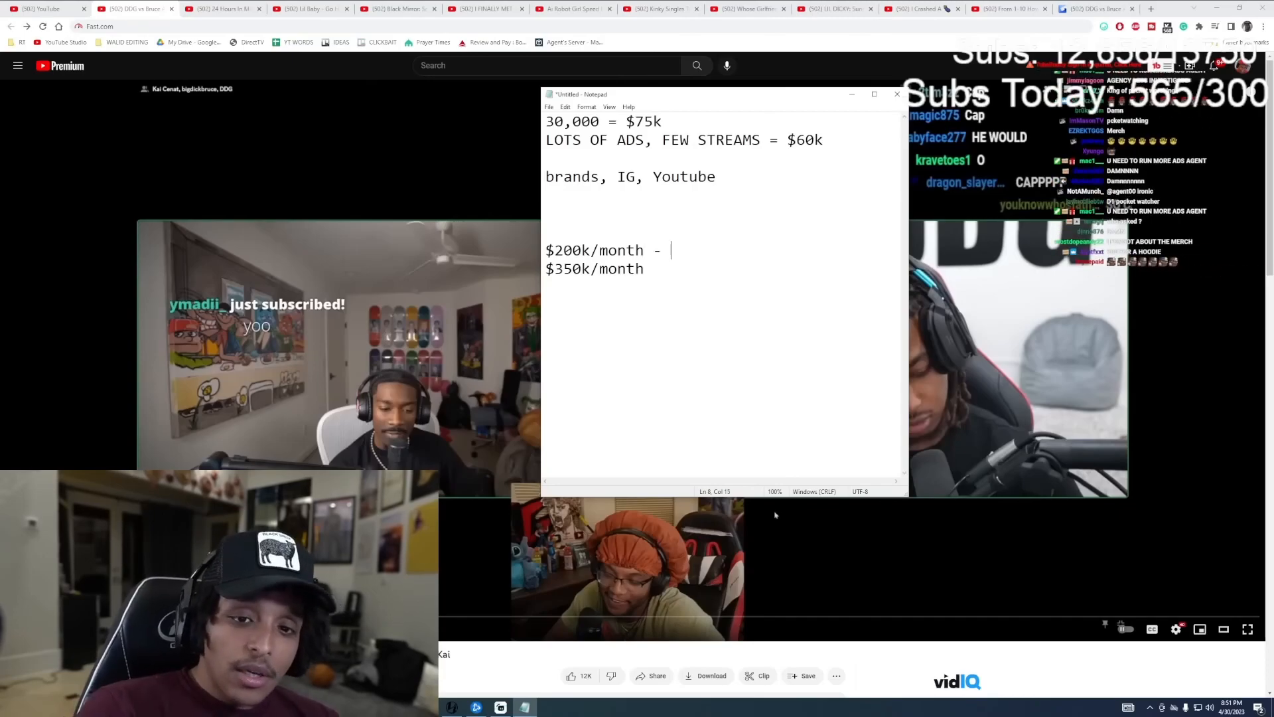
type("little streams")
left_click(600, 268)
type(" - lots streams")
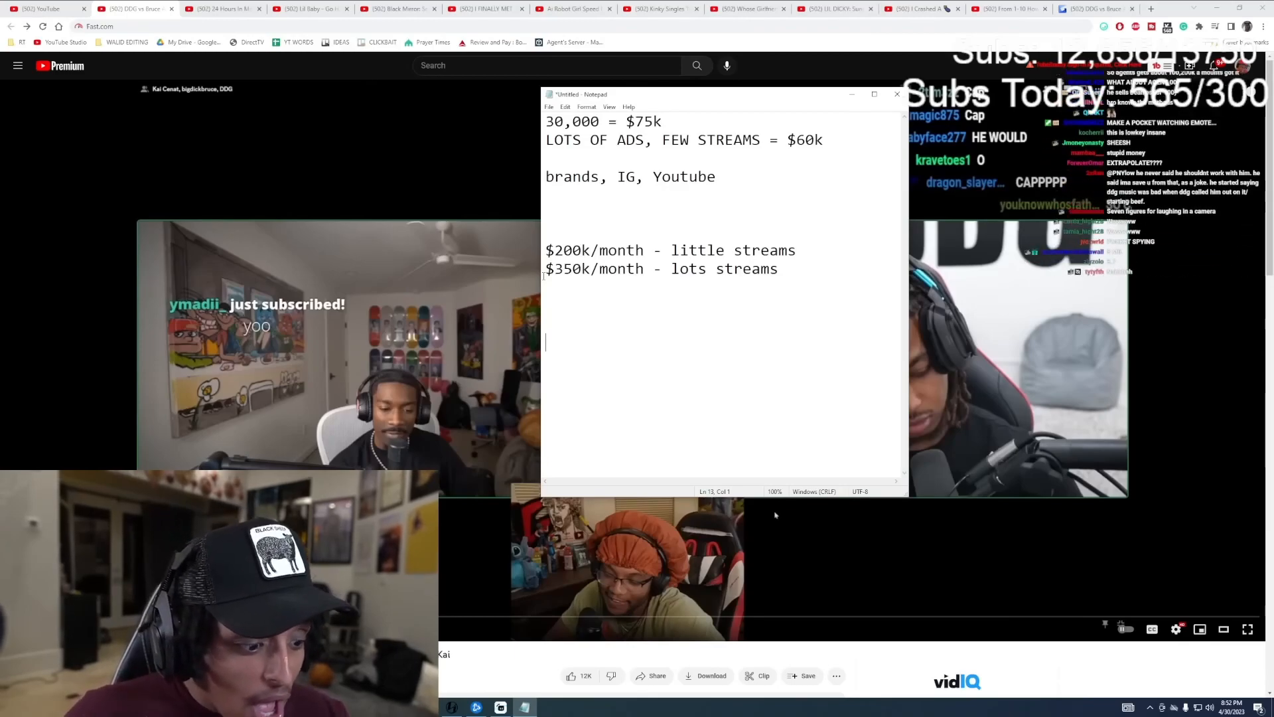
type("4.2M")
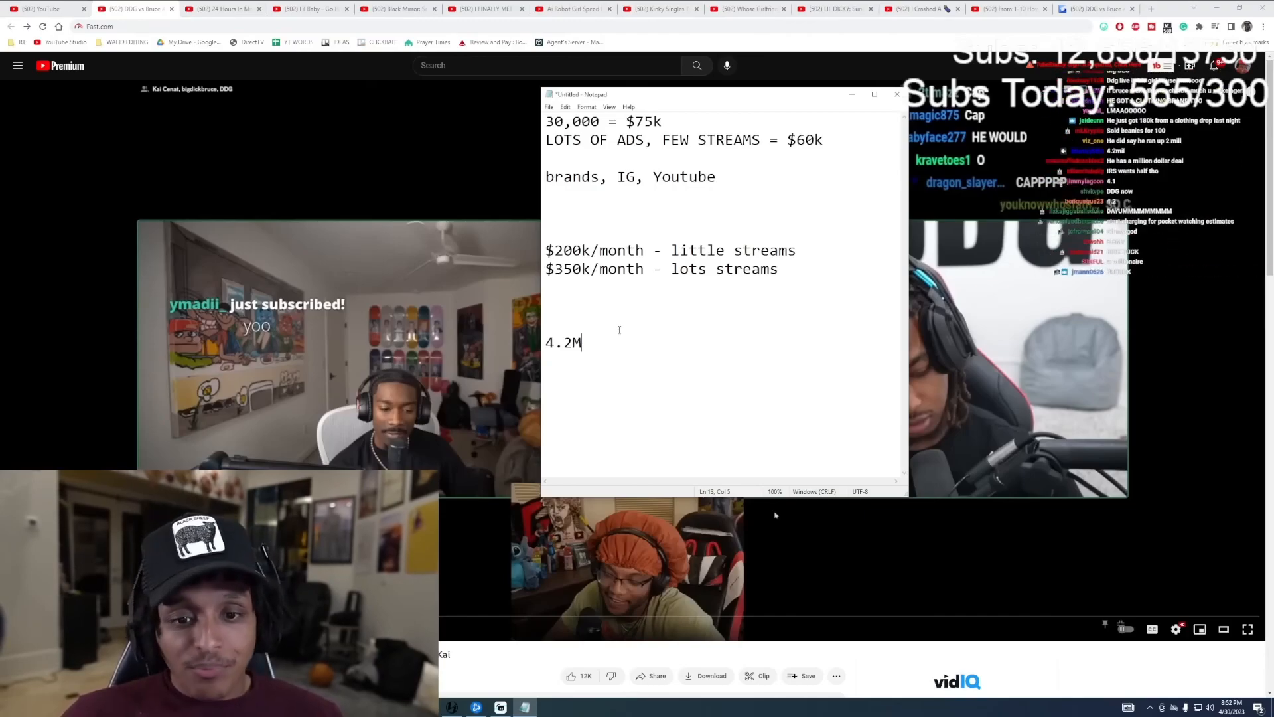
Step: Exit full-screen on the Agent Pocket Watches video, expand a comment's 8 replies, and return to the top
double_click(563, 342)
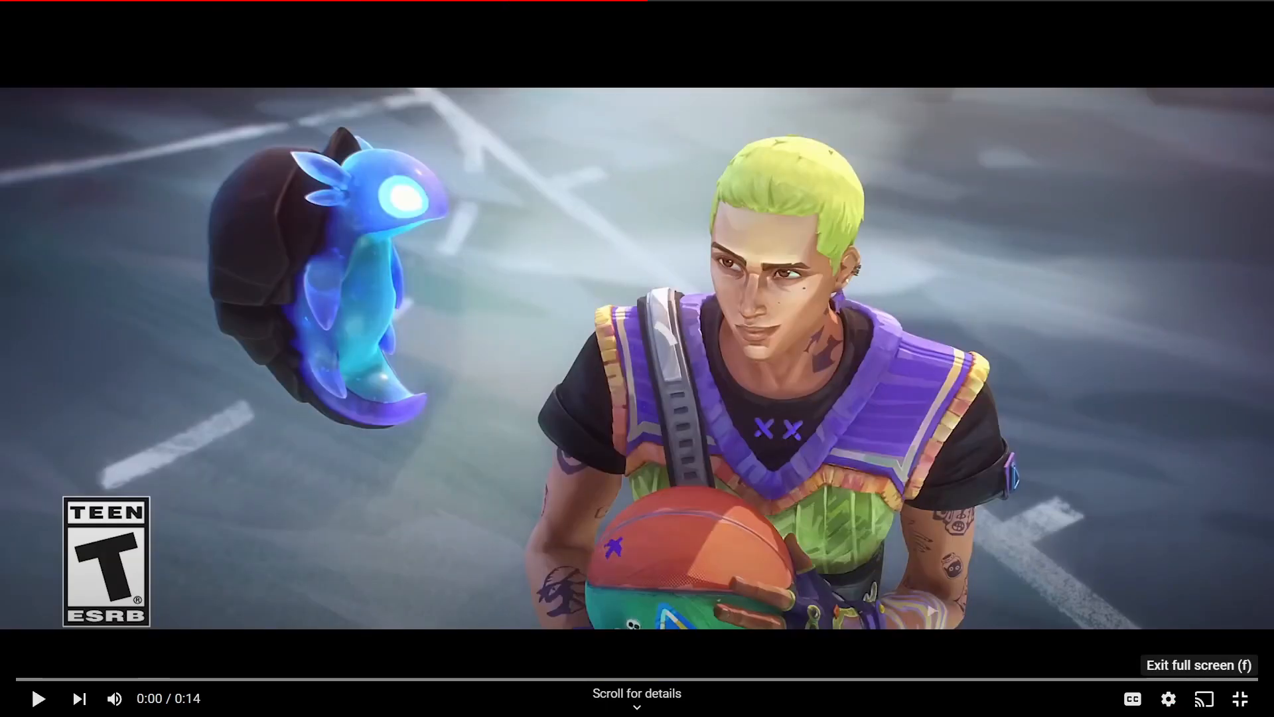
left_click(1239, 678)
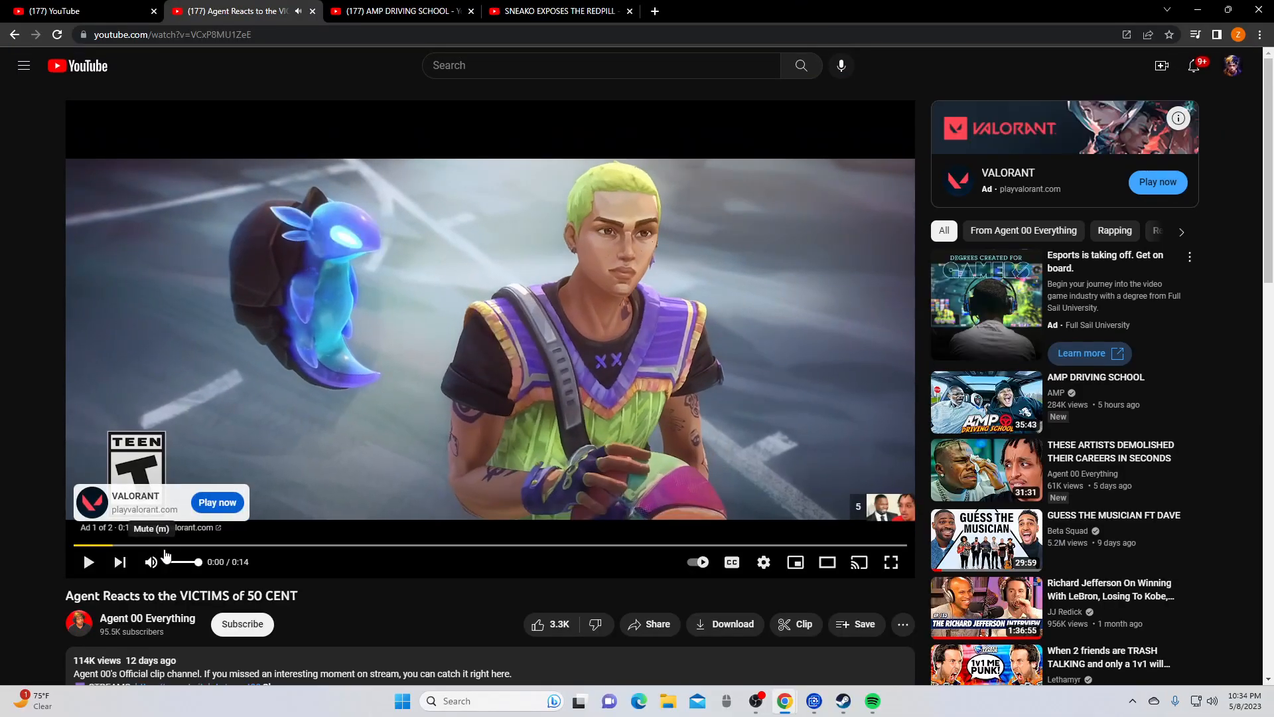
scroll("down", 3)
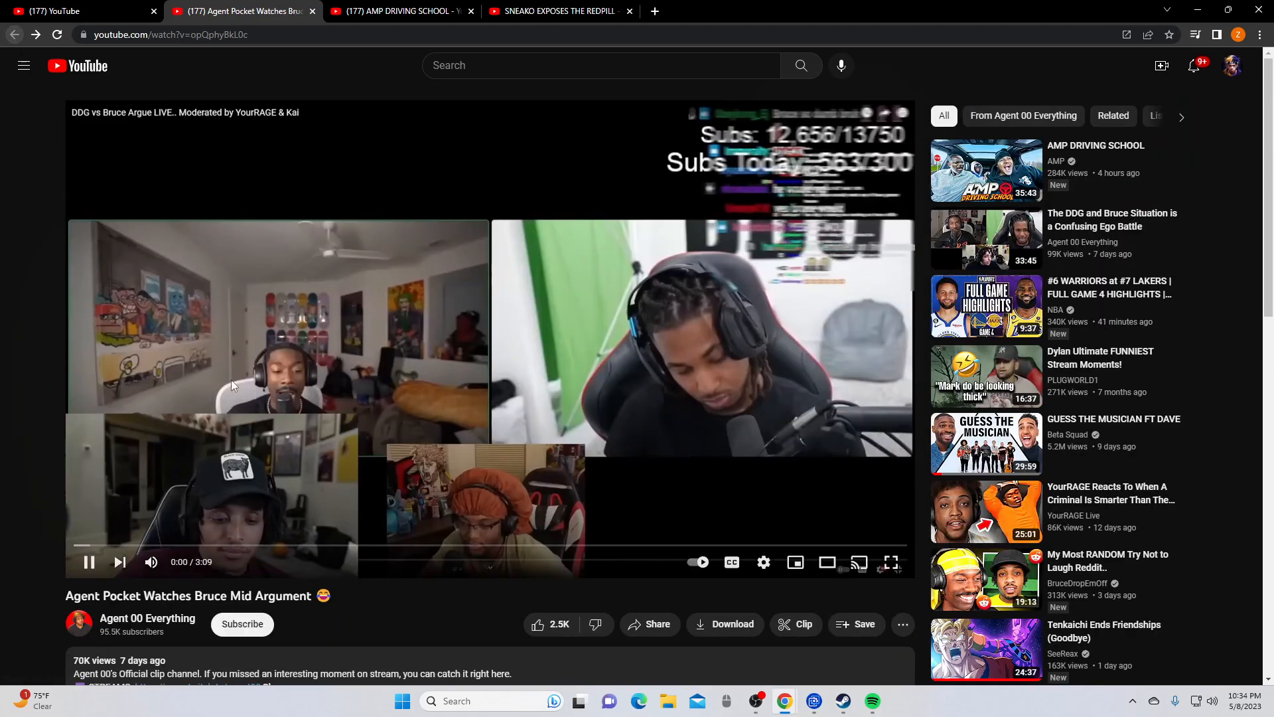
scroll("down", 3)
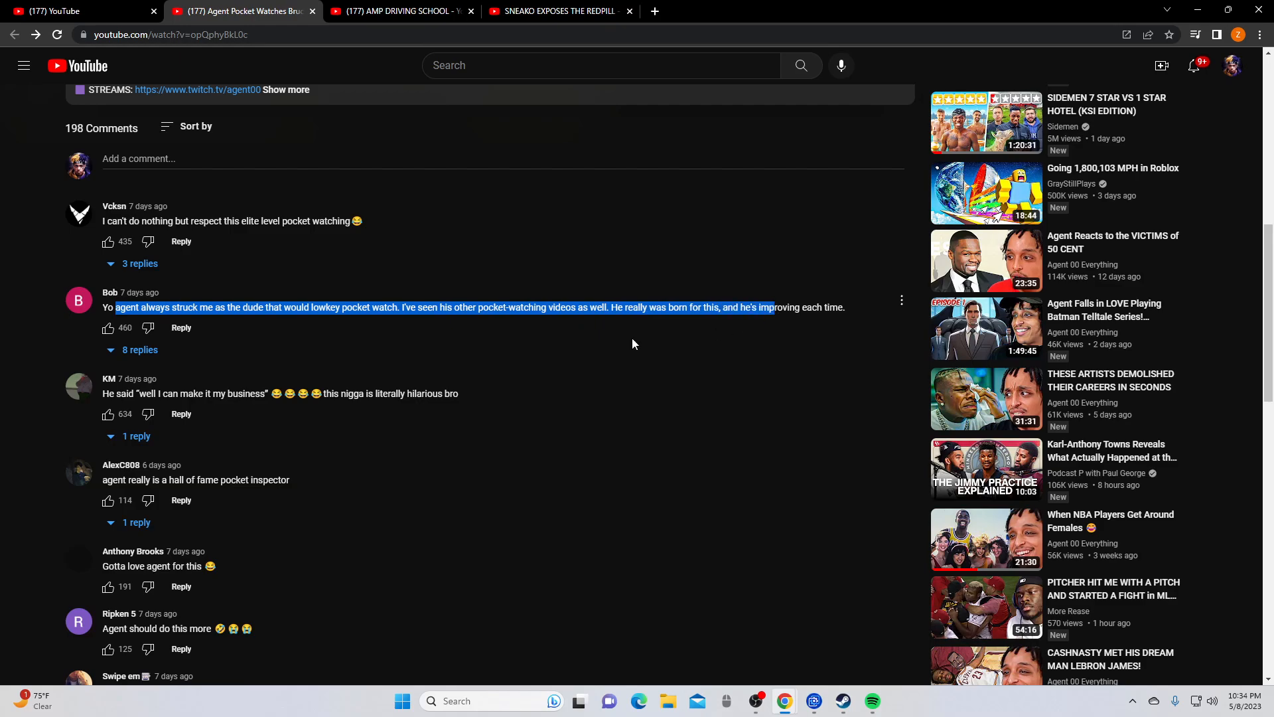
left_click(131, 349)
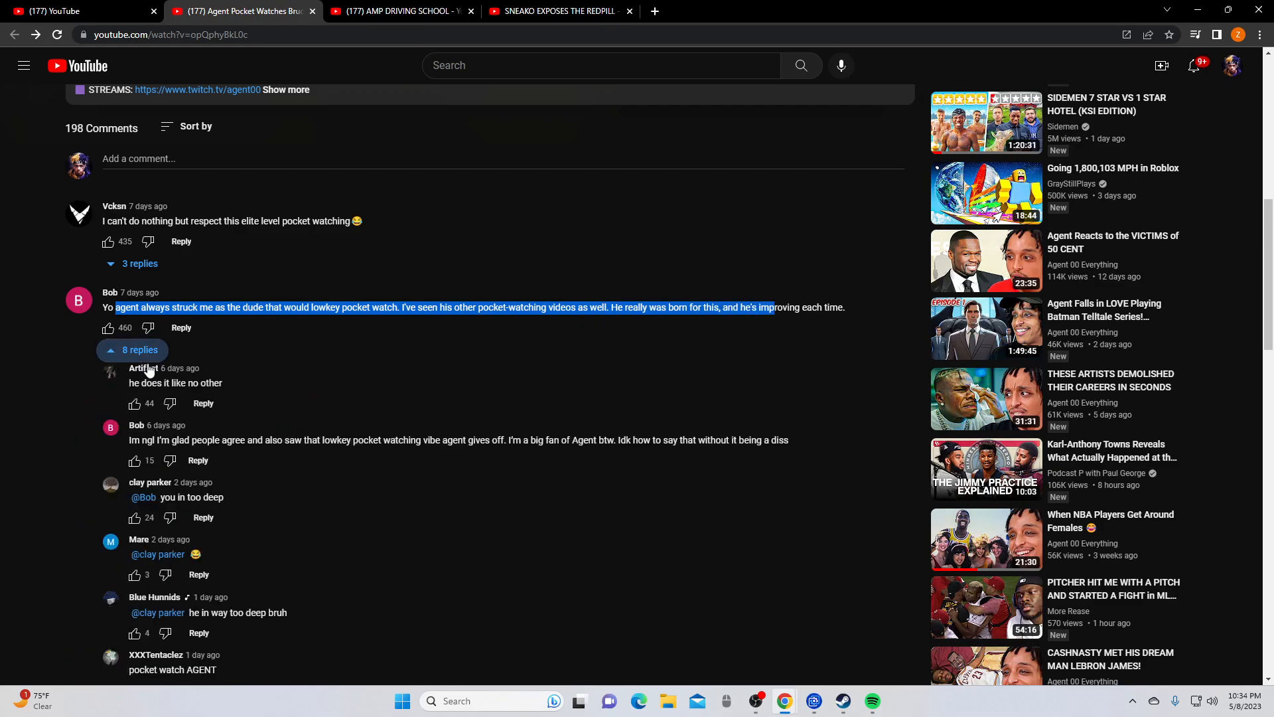
mouse_move(6, 399)
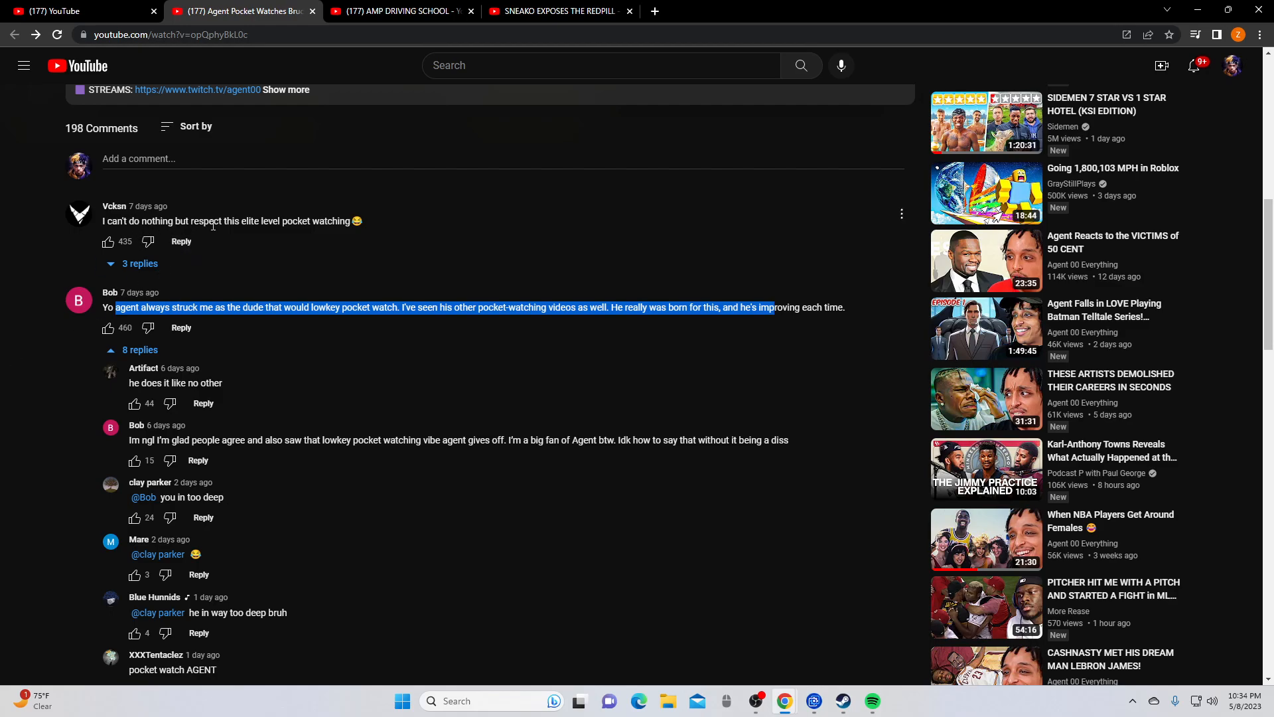
scroll("up", 3)
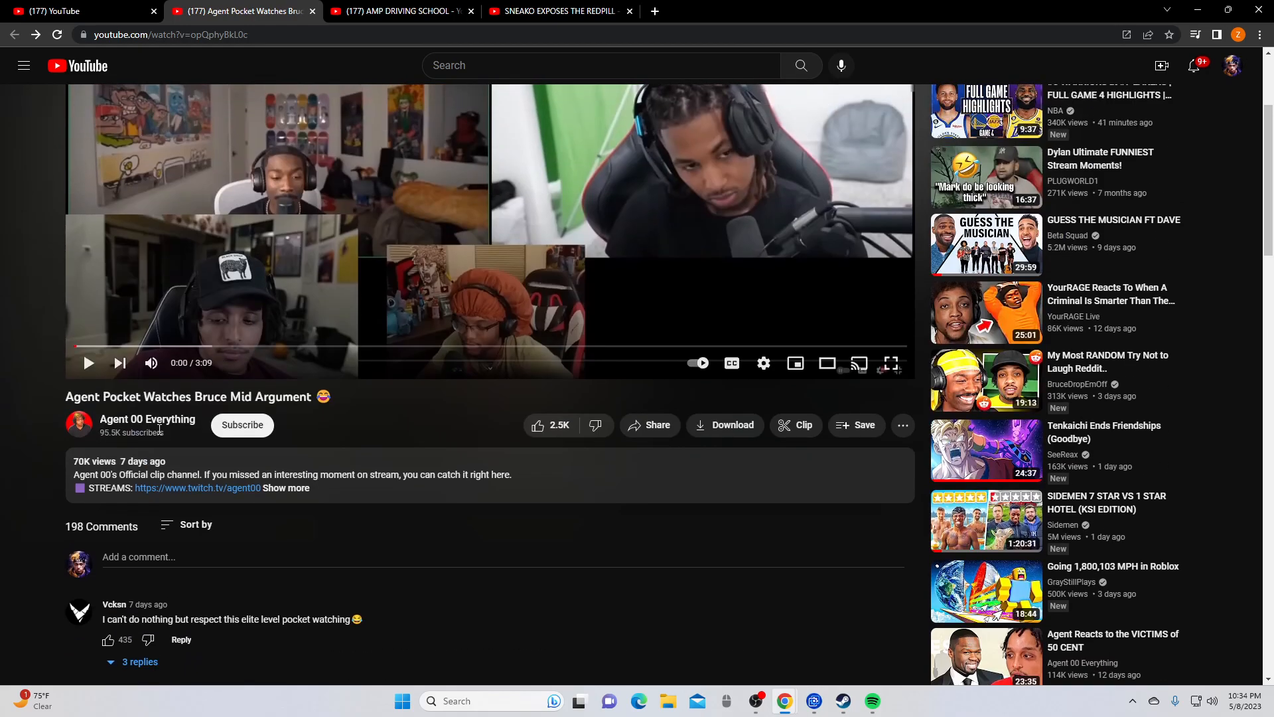
Step: Go to the Agent 00 Everything channel's videos and search it for "pocle", then return to OBS
left_click(147, 418)
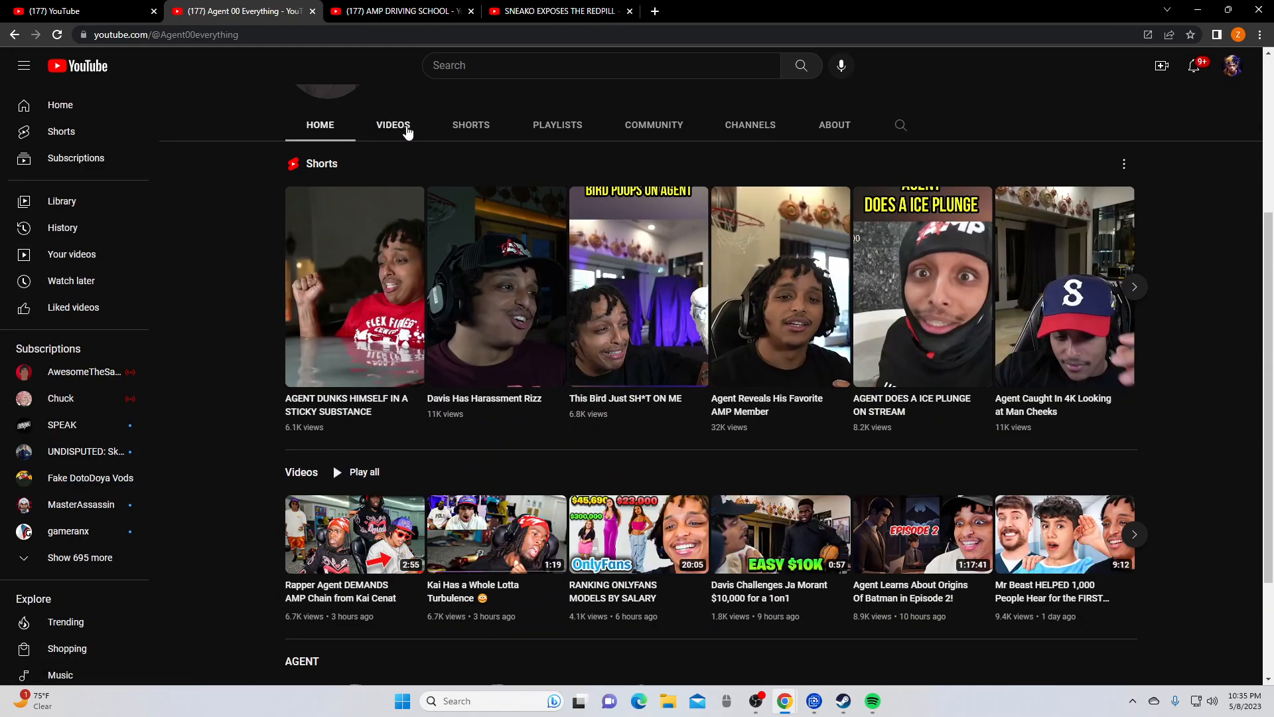
left_click(393, 125)
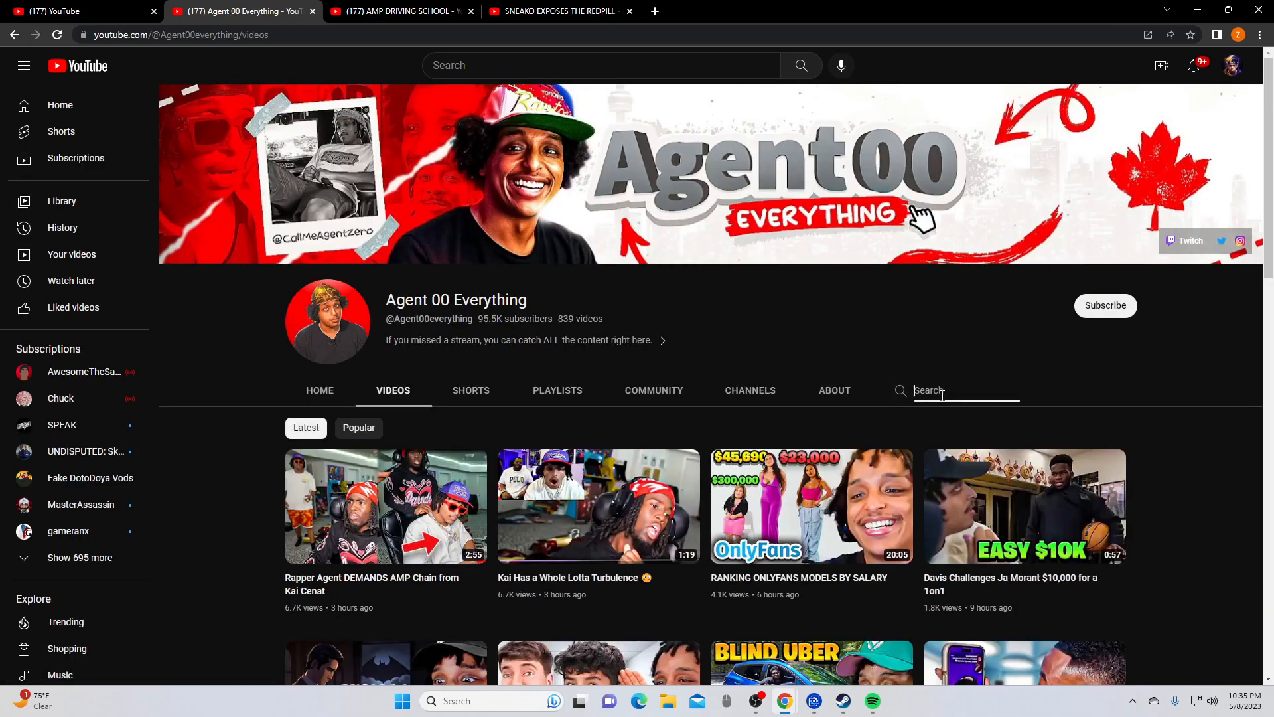
type("pocl")
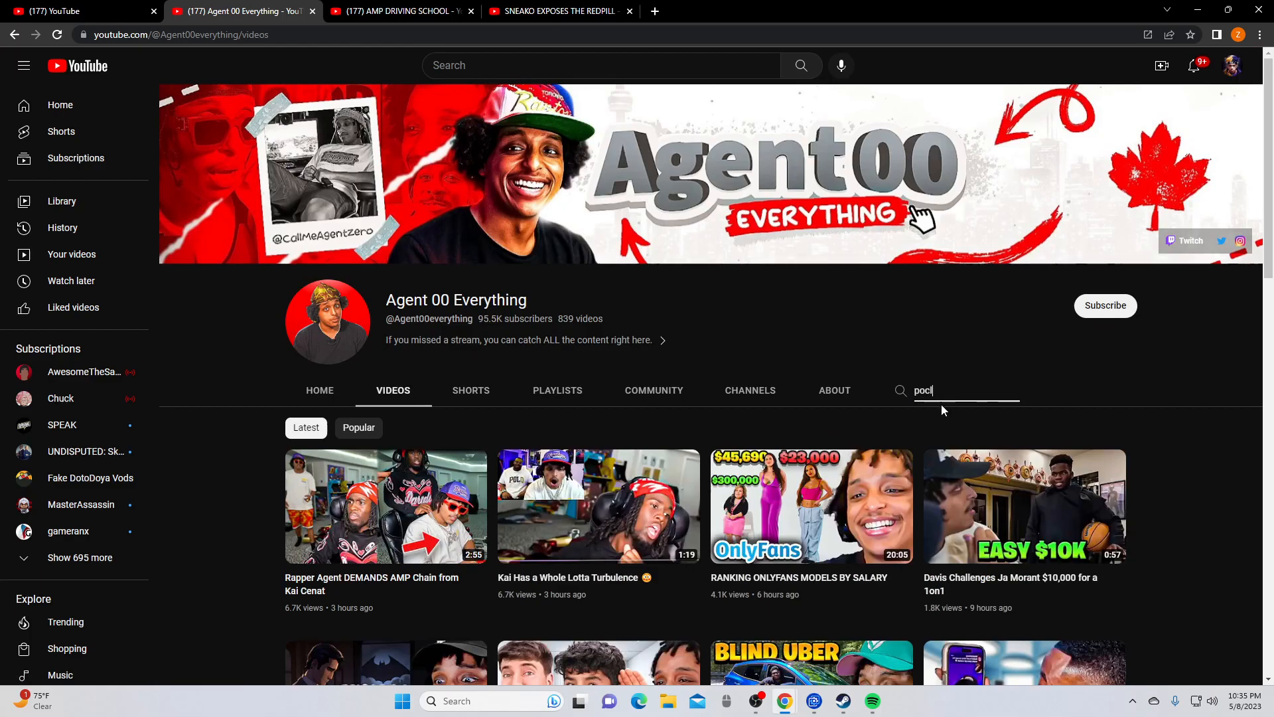
type("e")
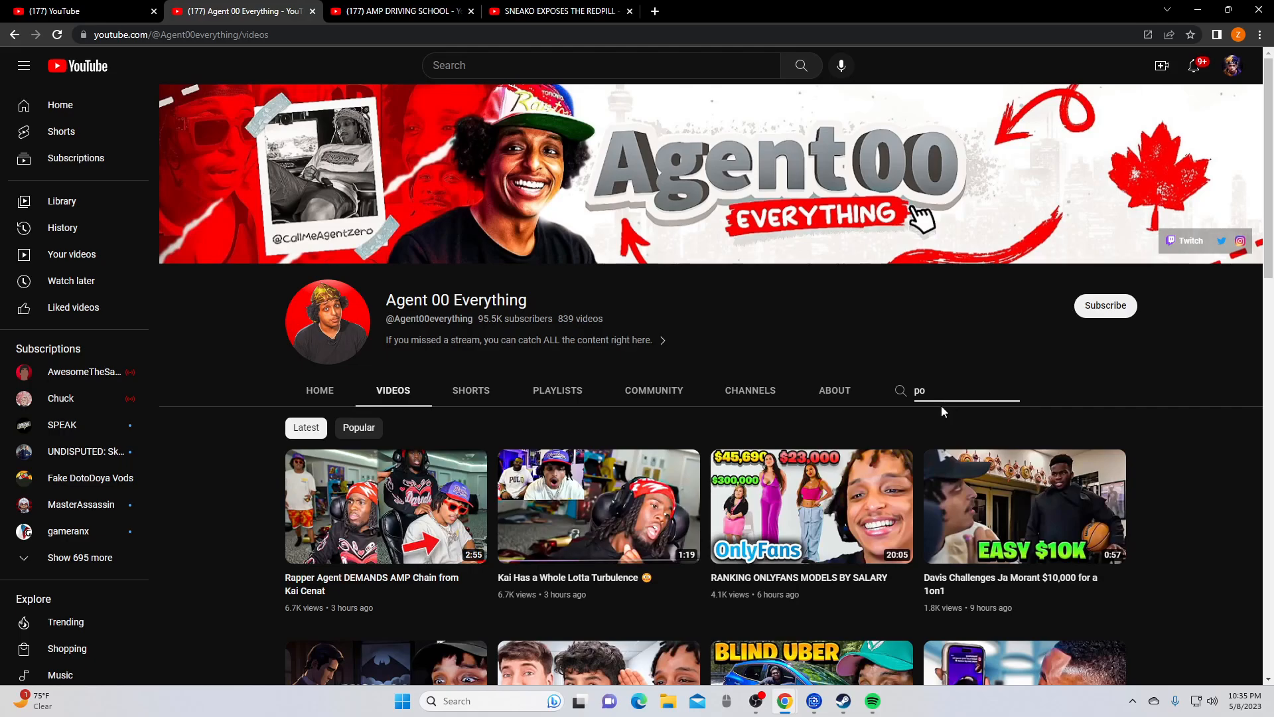
mouse_move(902, 483)
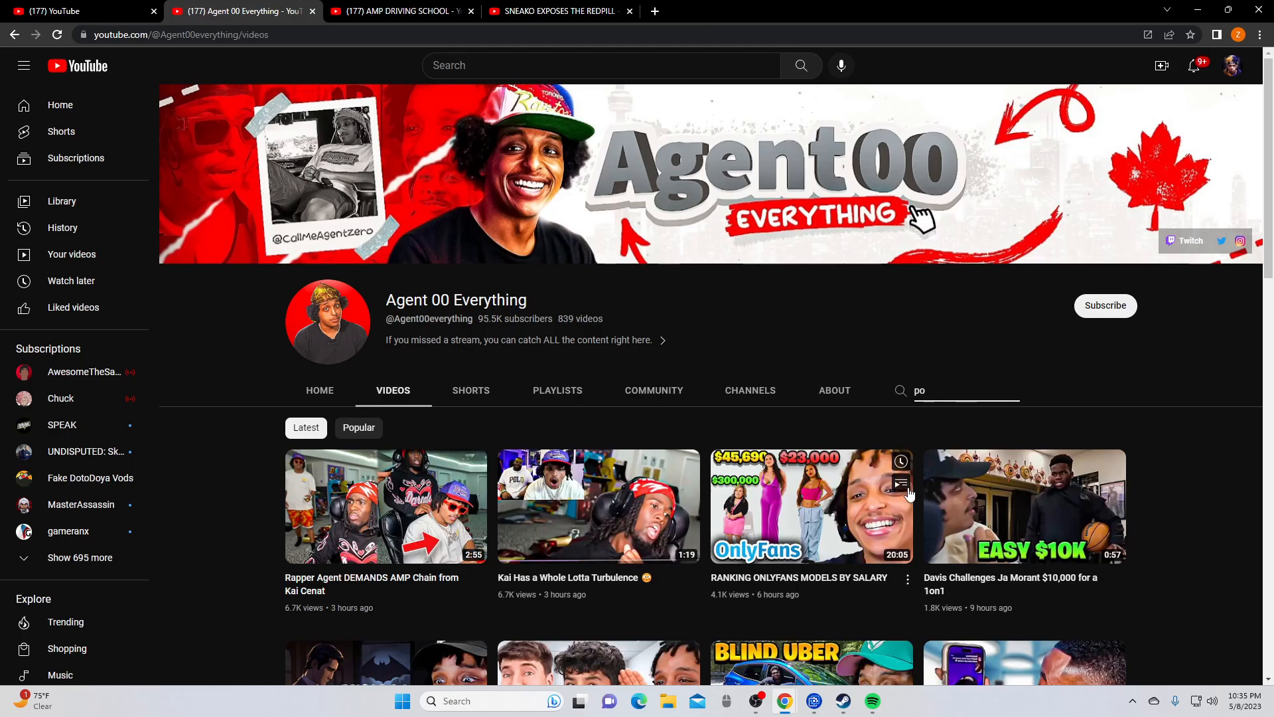
left_click(760, 701)
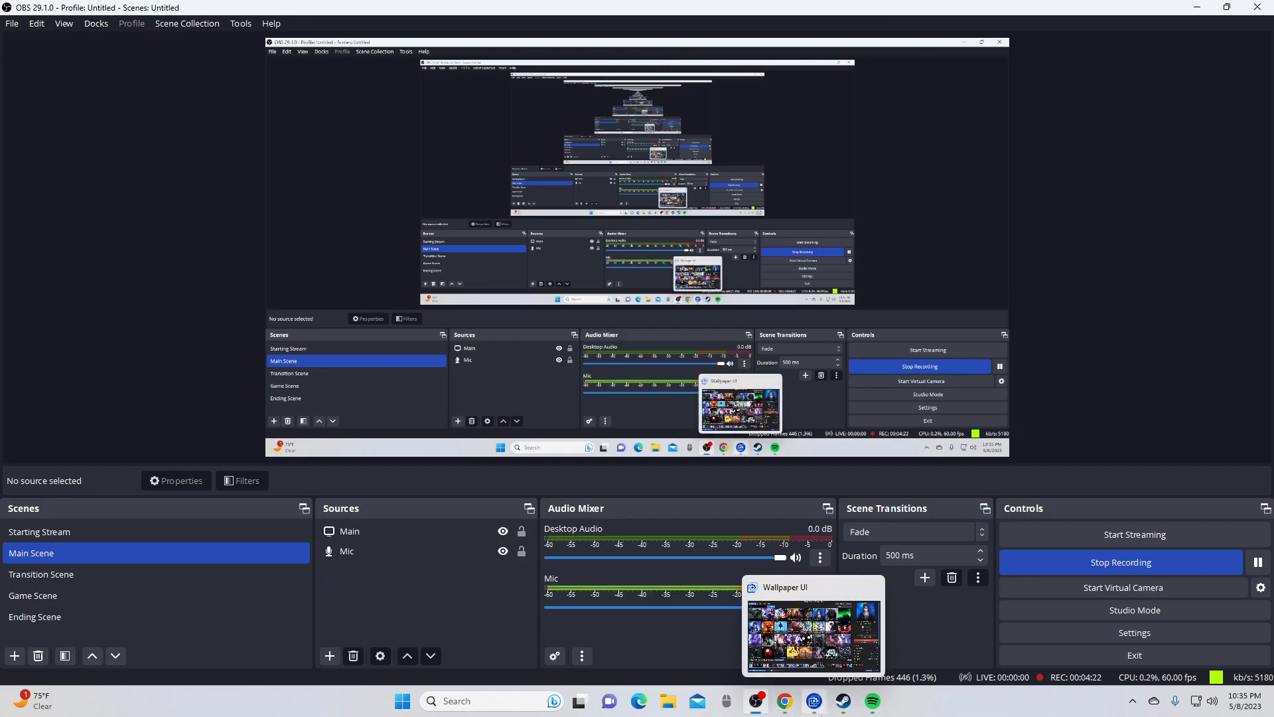
mouse_move(1043, 629)
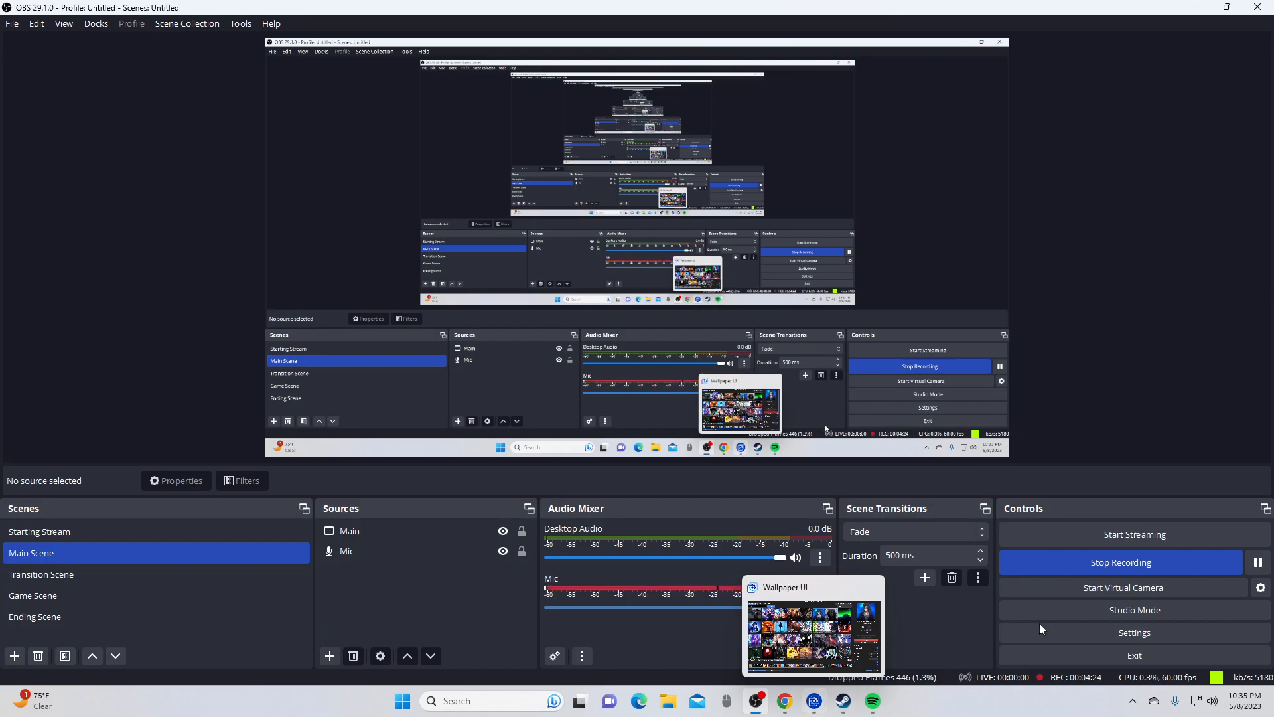
left_click(1132, 533)
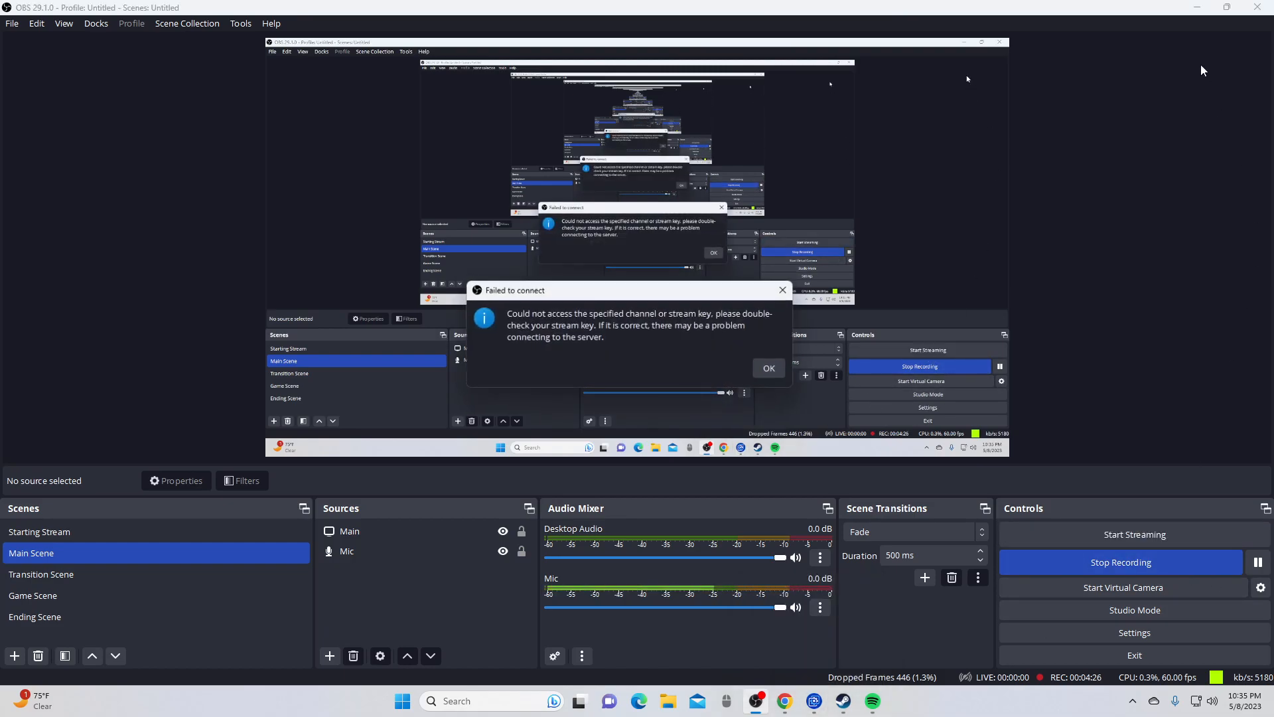
left_click(765, 368)
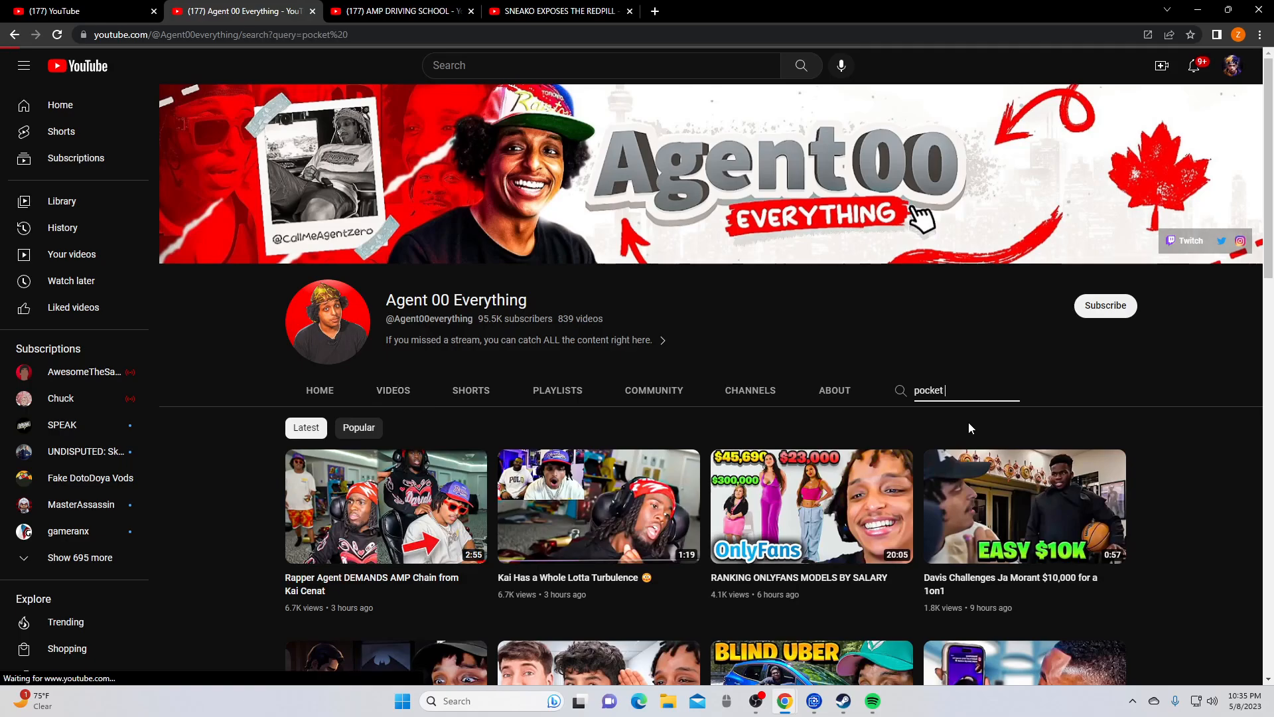
key("Return")
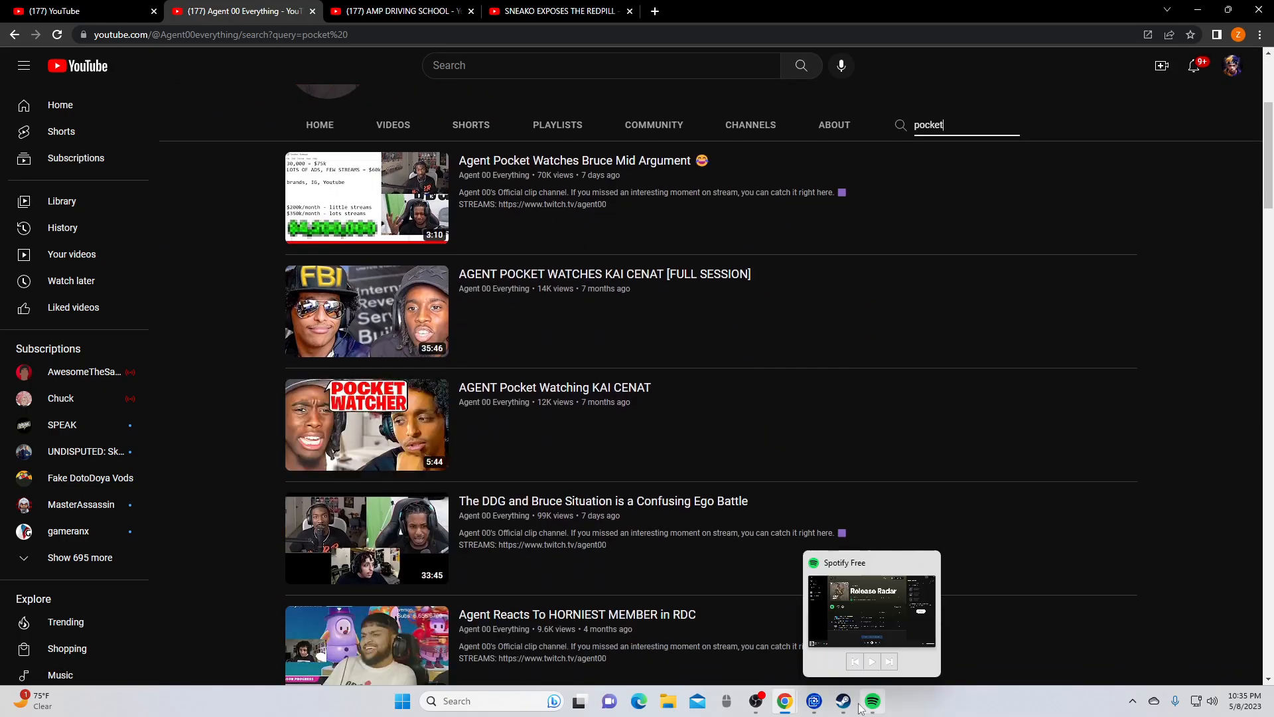
left_click(814, 701)
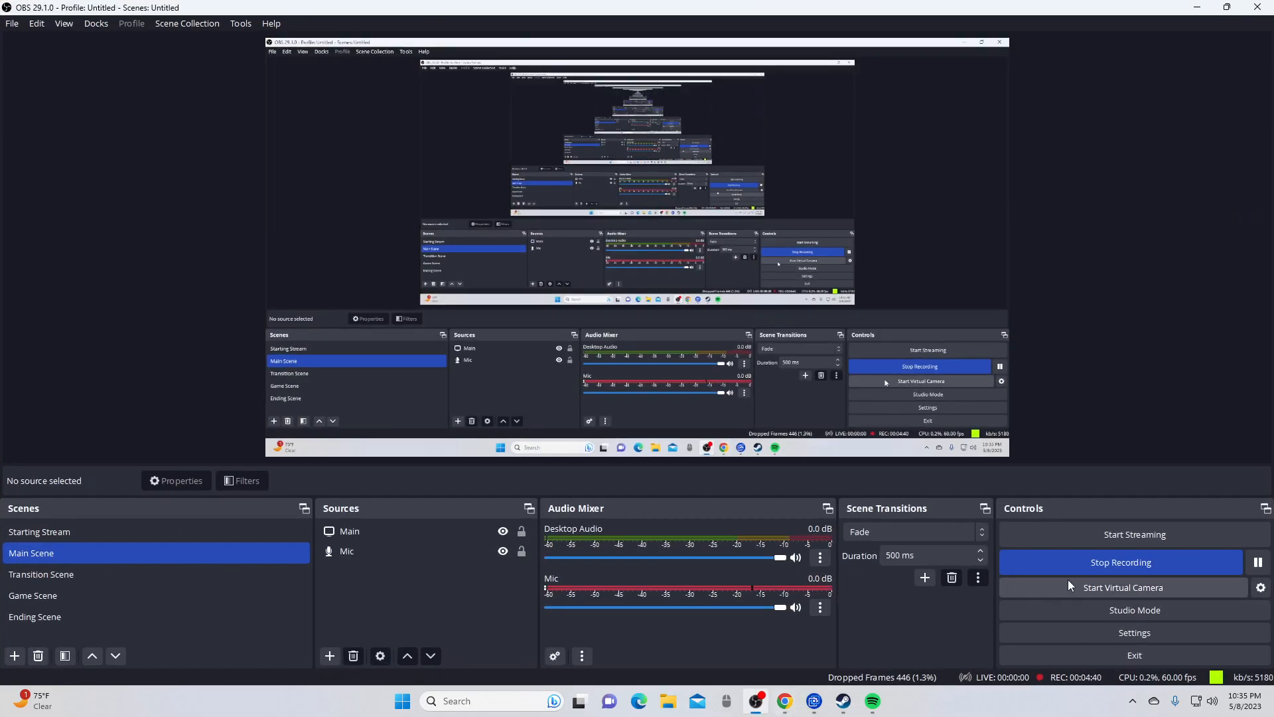
left_click(1132, 533)
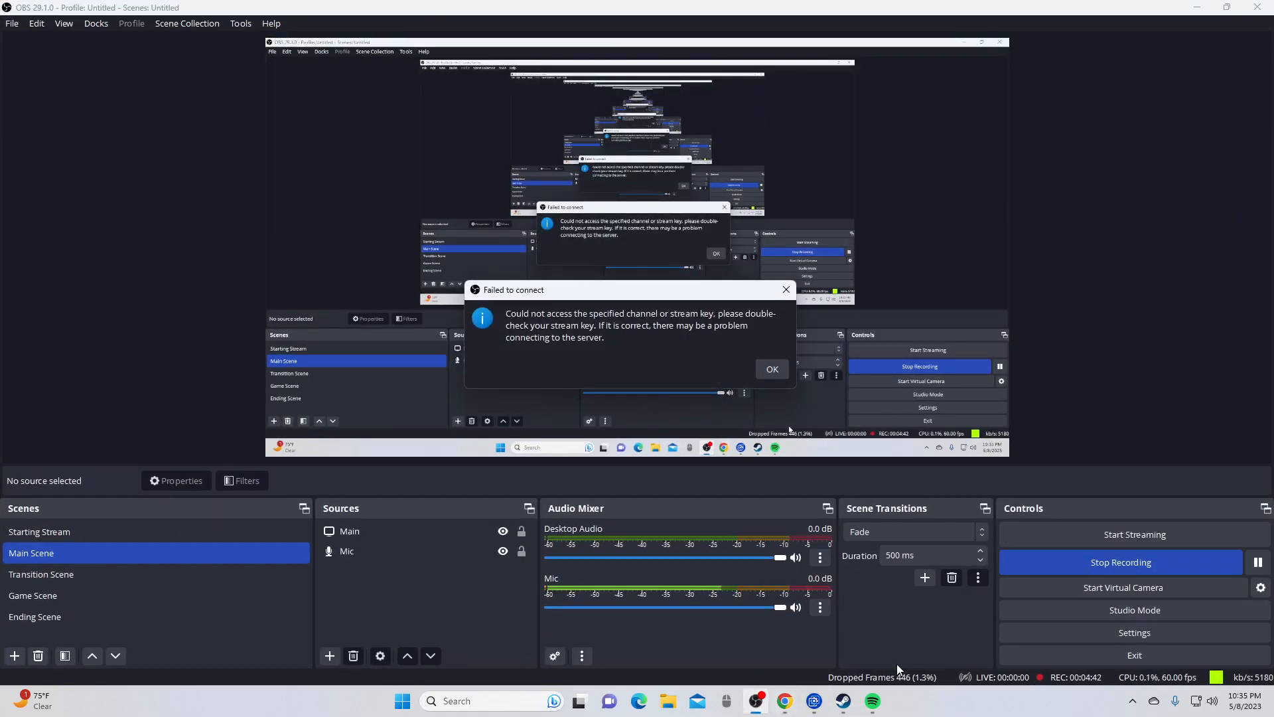
left_click(770, 369)
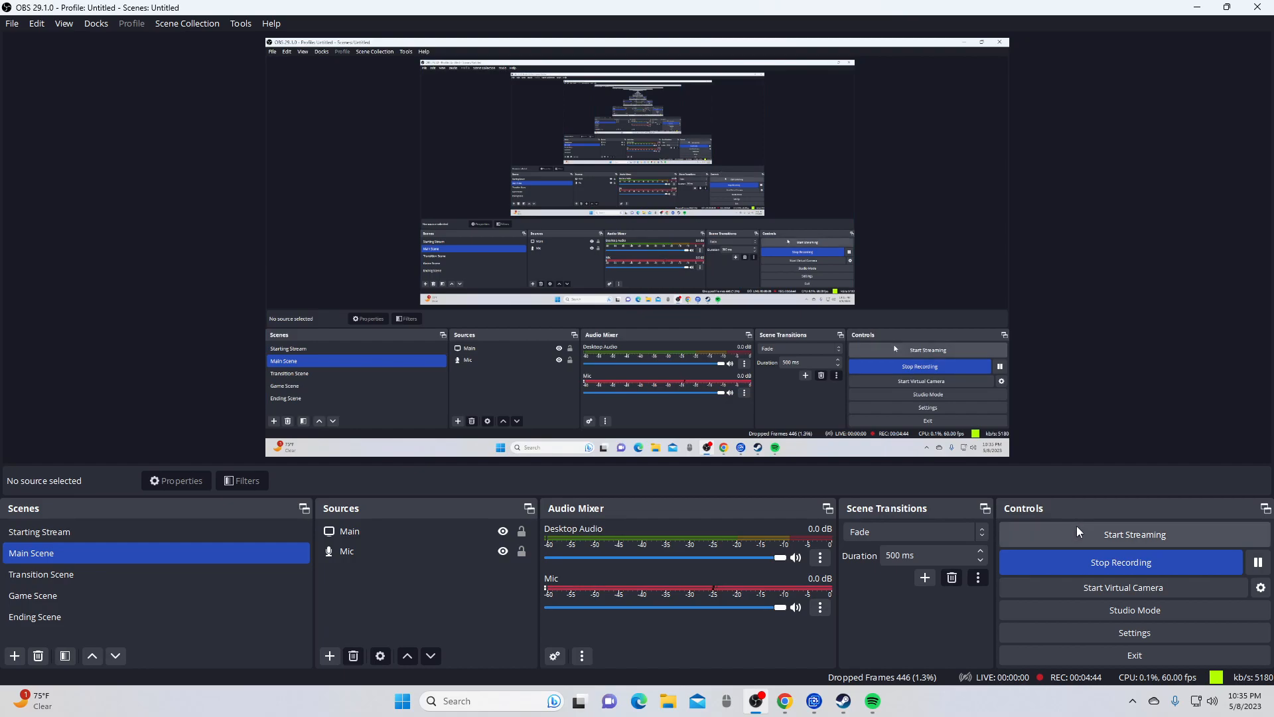